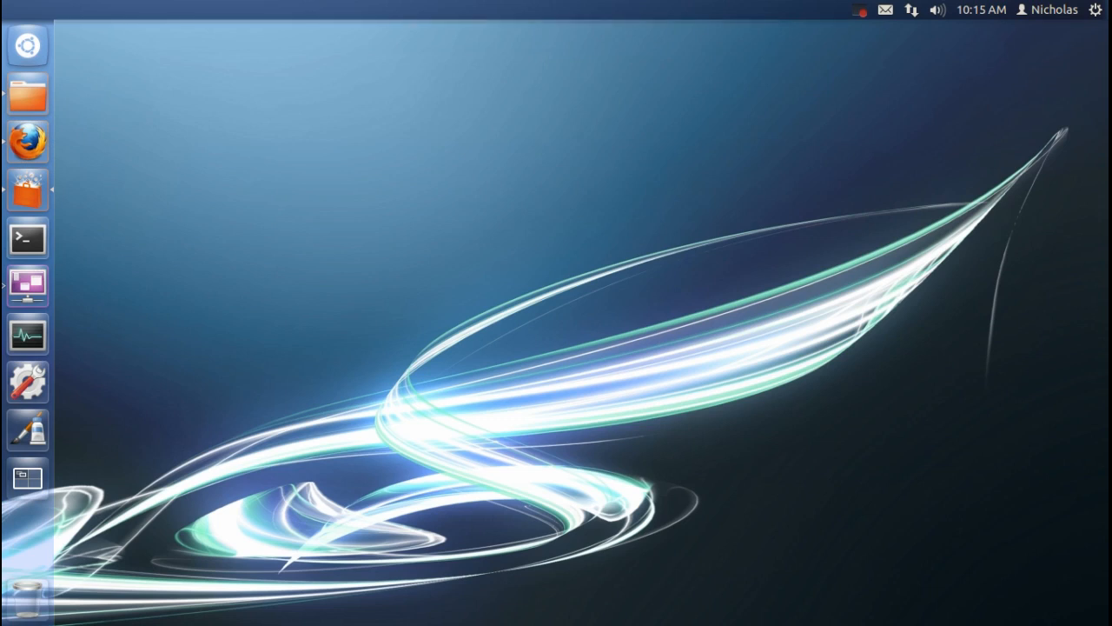
# - Install Main Menu from Software Center with password authentication, then search for 'open'
pyautogui.click(27, 189)
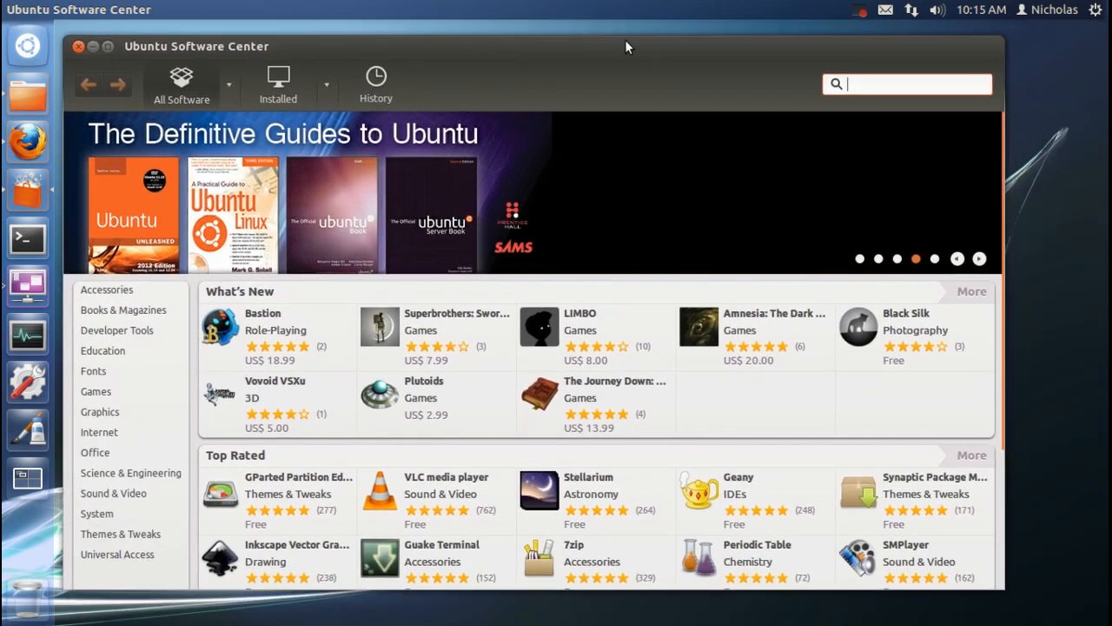
pyautogui.write('mail')
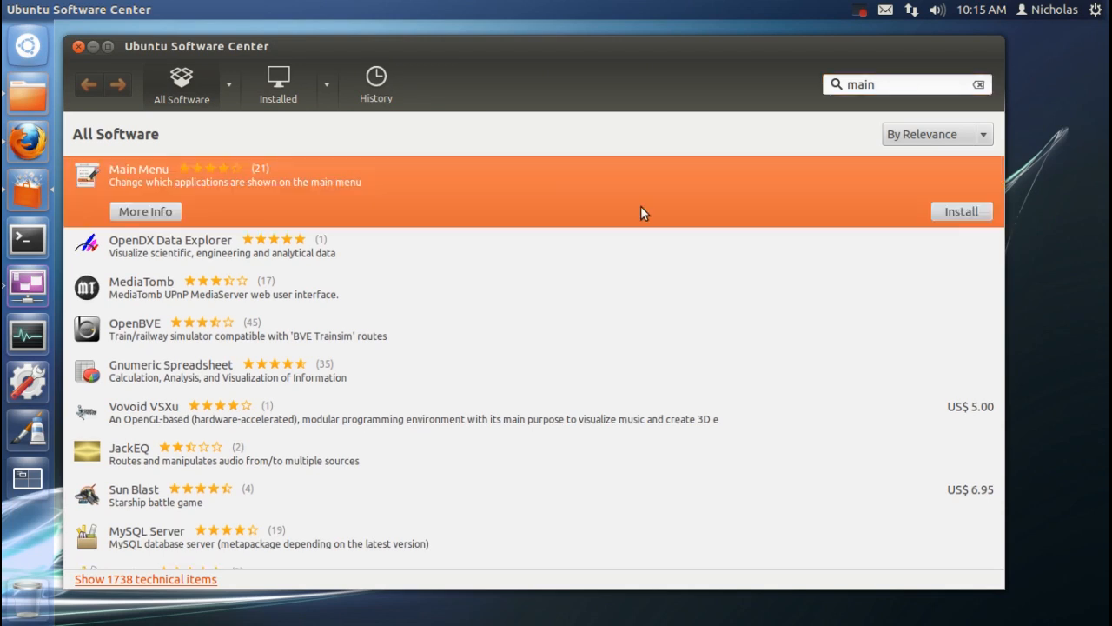
pyautogui.moveTo(707, 162)
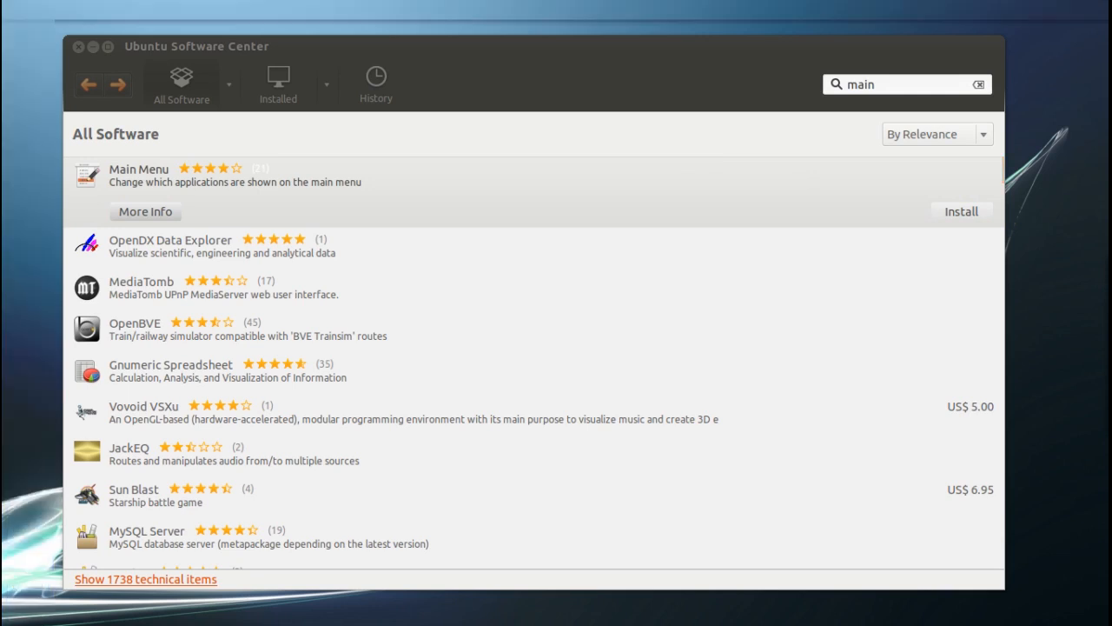
pyautogui.click(960, 211)
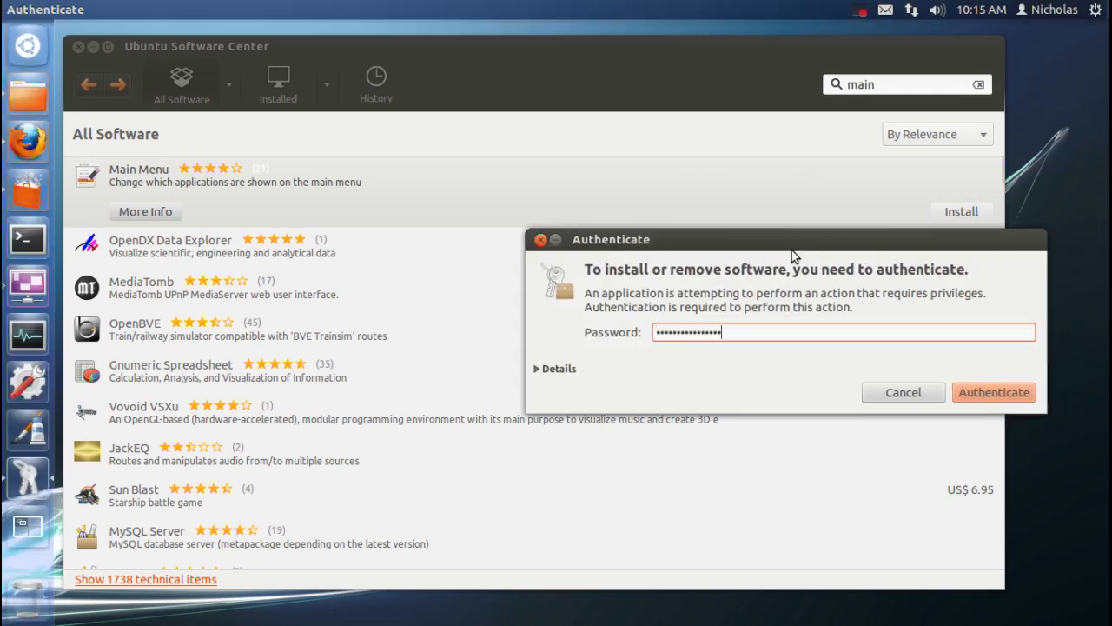
pyautogui.click(993, 392)
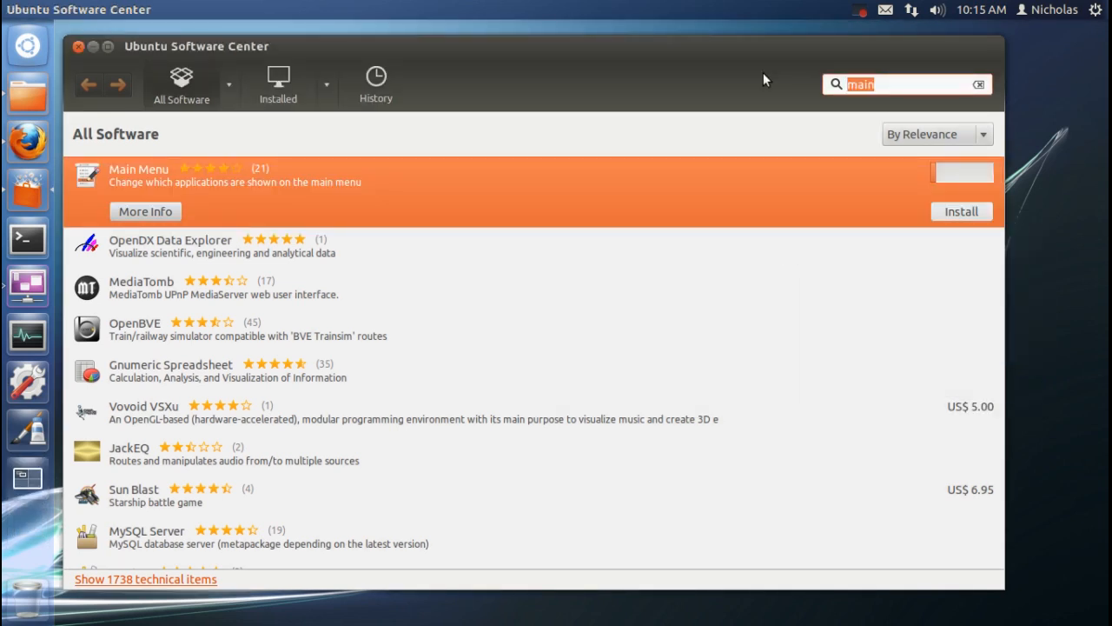
pyautogui.click(960, 212)
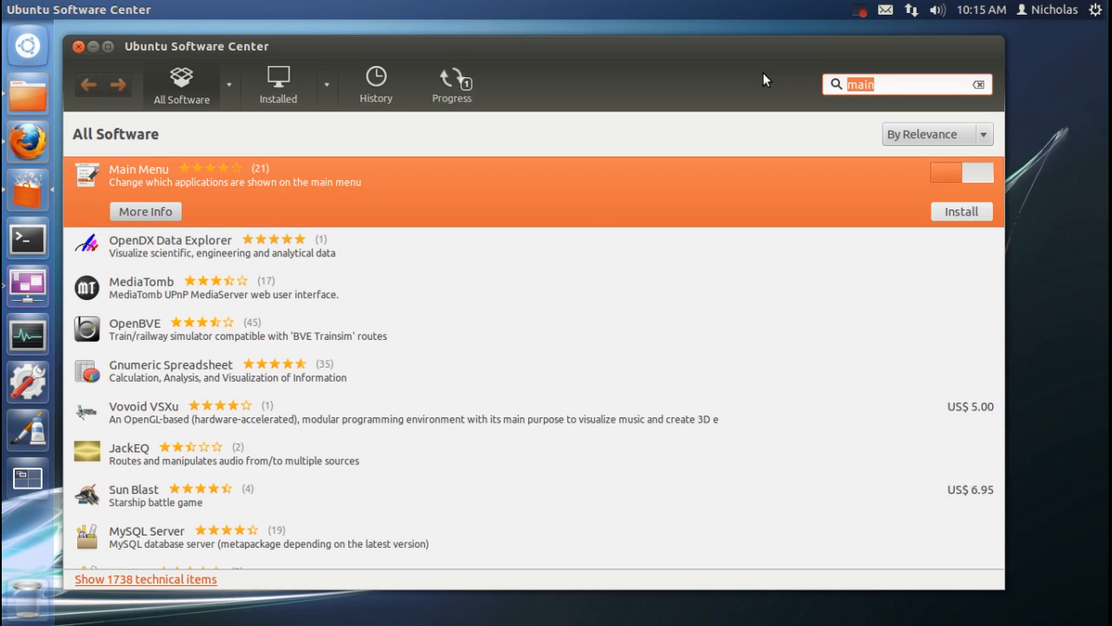
pyautogui.write('open')
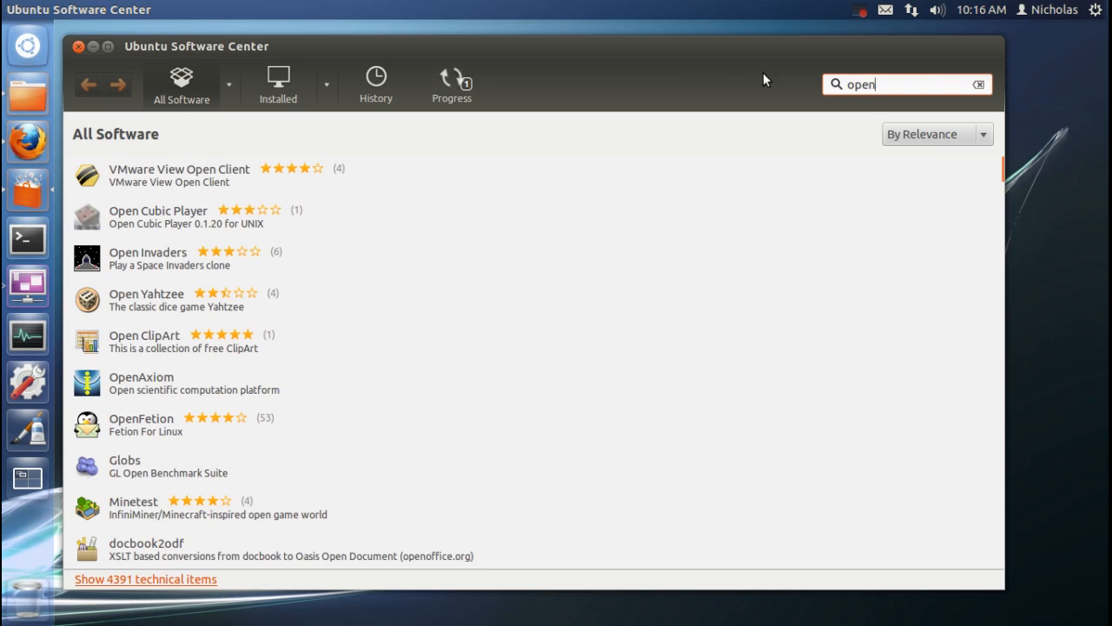
# - Install OpenJDK Java 6 Runtime, check its progress, then close Software Center
pyautogui.write('jdk')
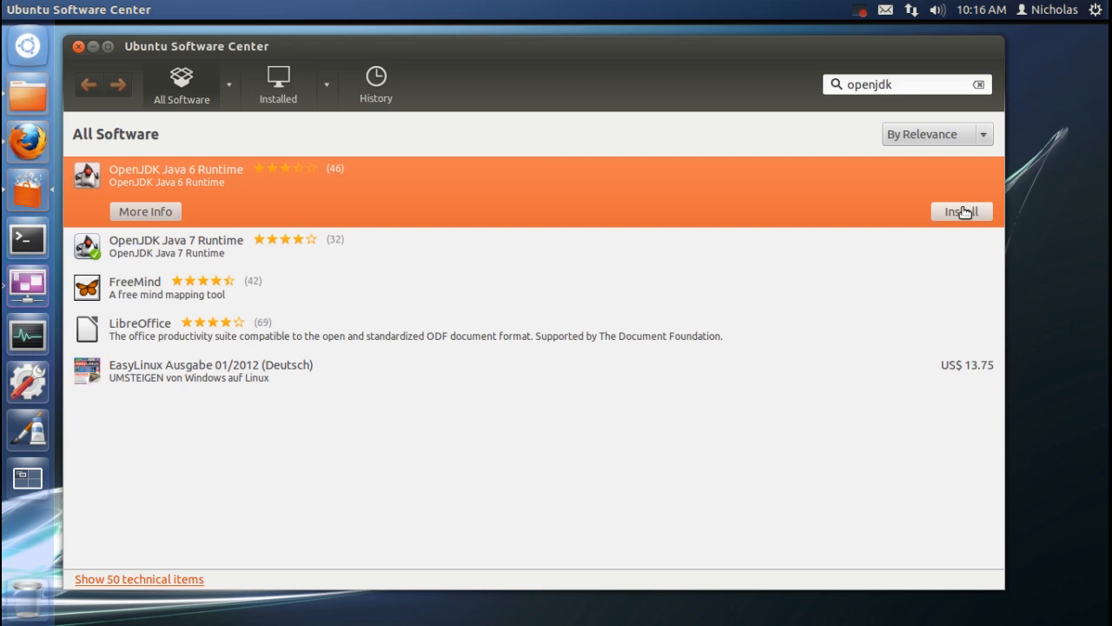
pyautogui.click(961, 211)
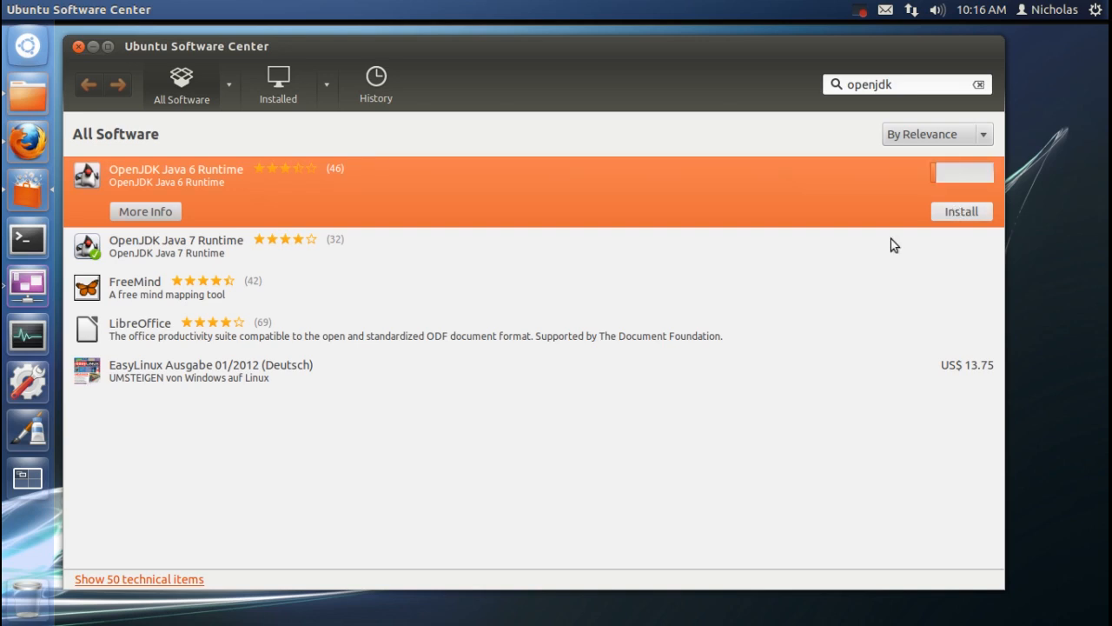
pyautogui.moveTo(505, 164)
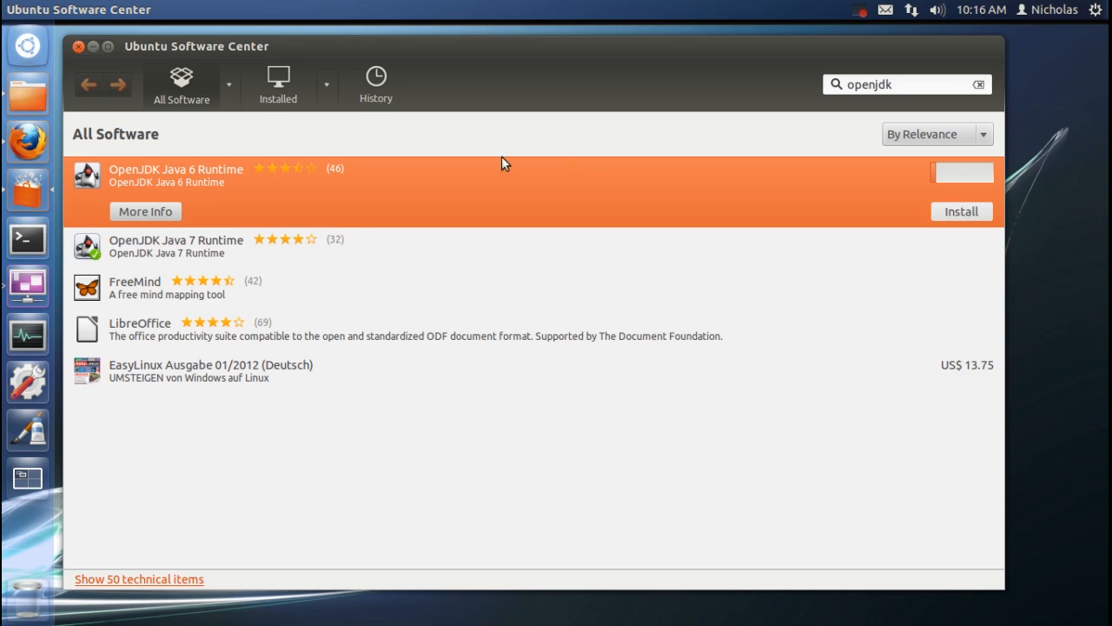
pyautogui.moveTo(186, 190)
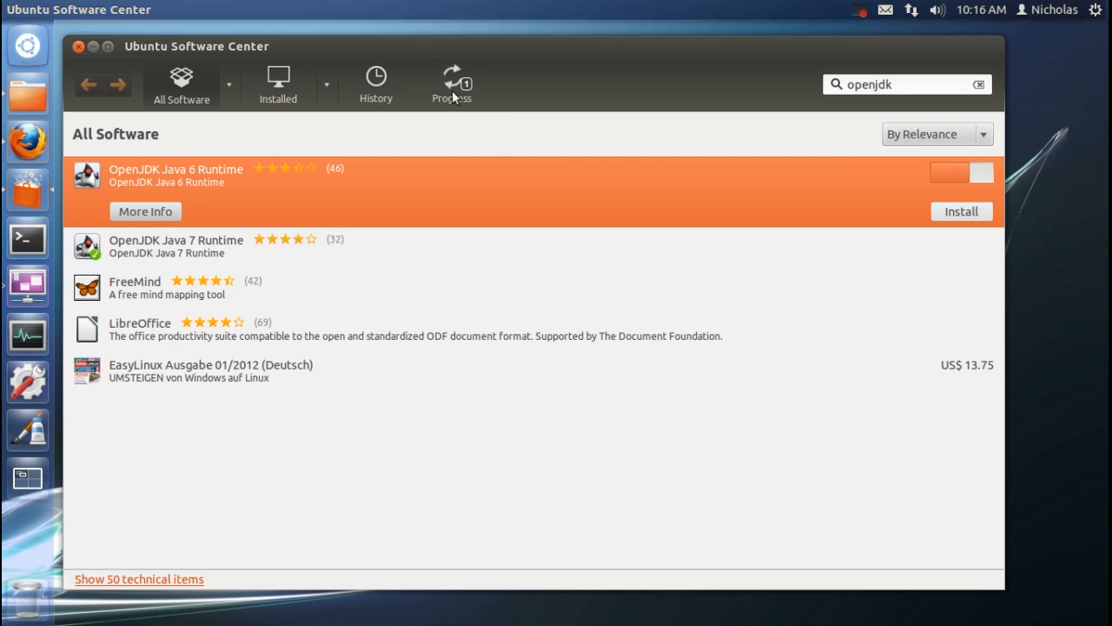
pyautogui.click(960, 212)
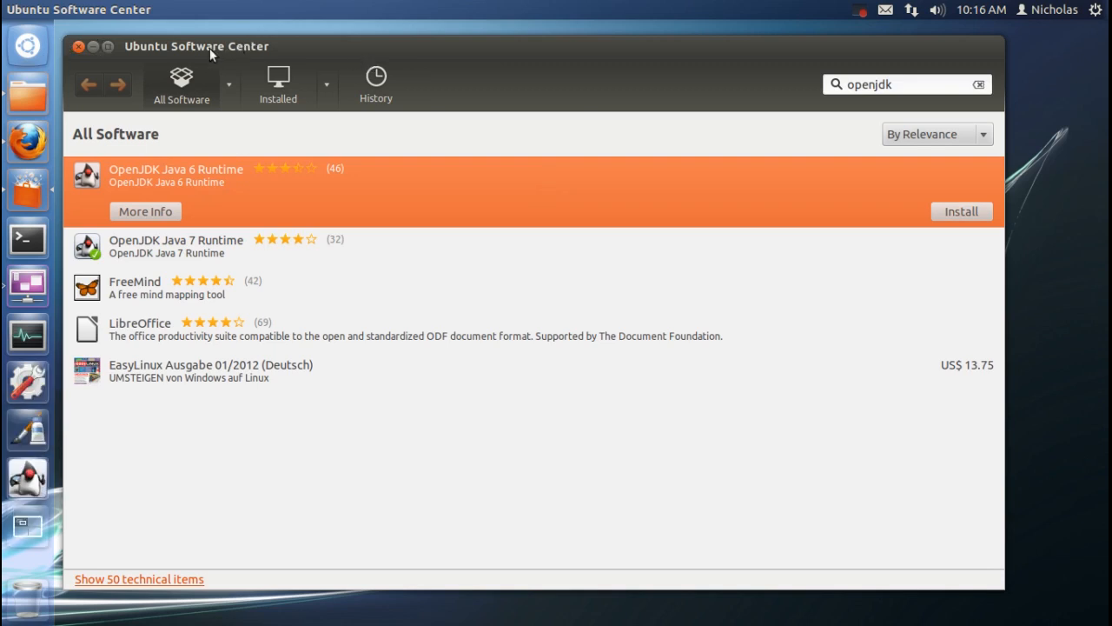
pyautogui.rightClick(28, 478)
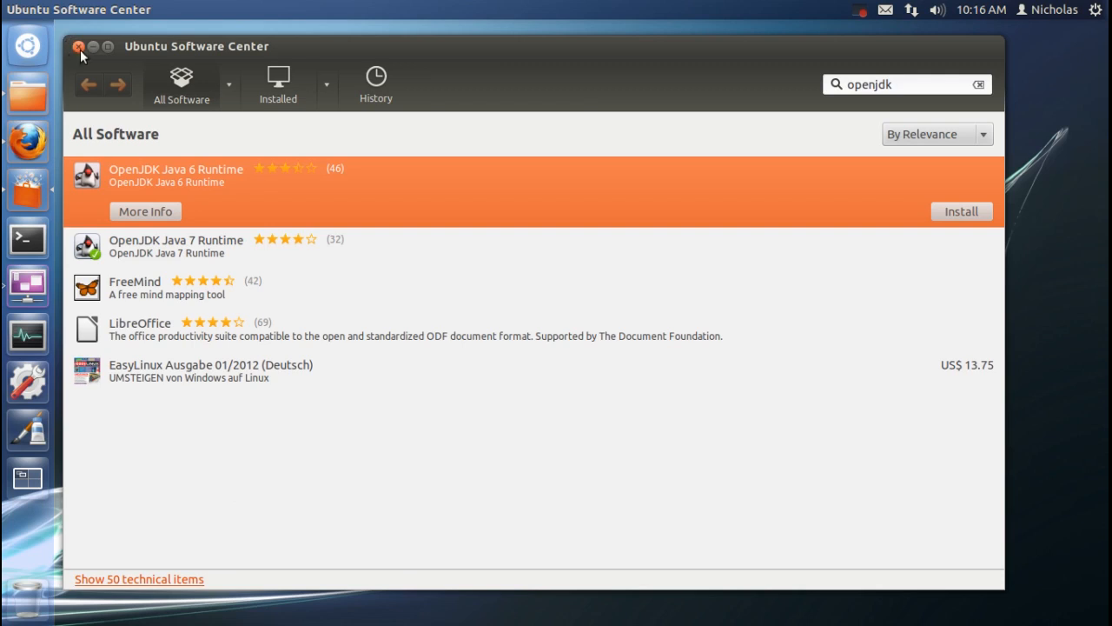
pyautogui.click(78, 47)
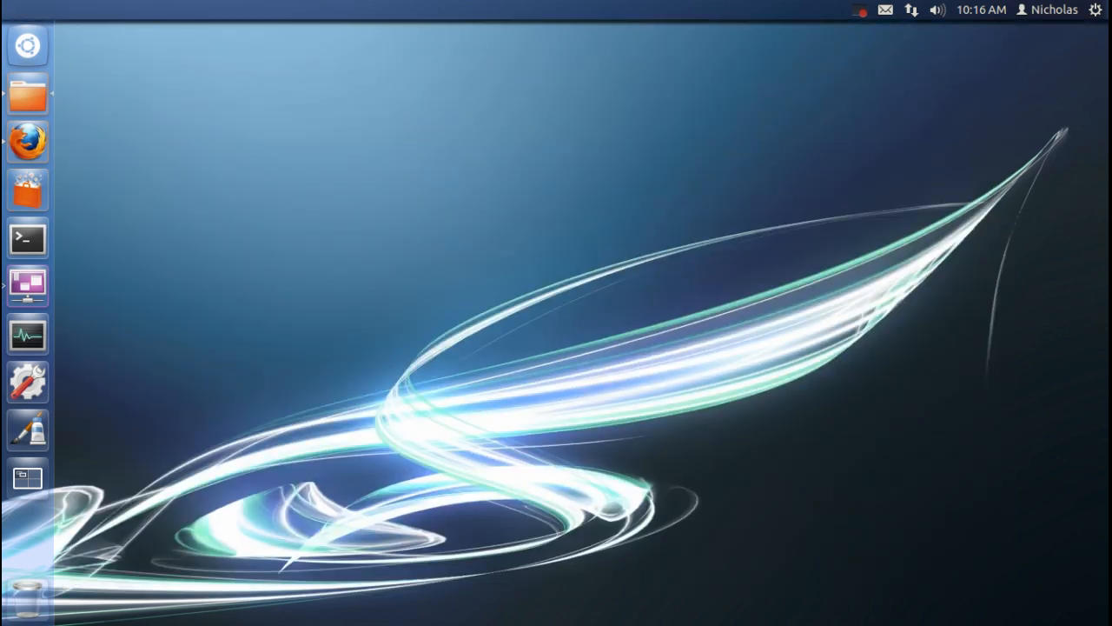
# - In maximized Firefox, save minecraft.jar from the minecraft.net download page
pyautogui.click(27, 141)
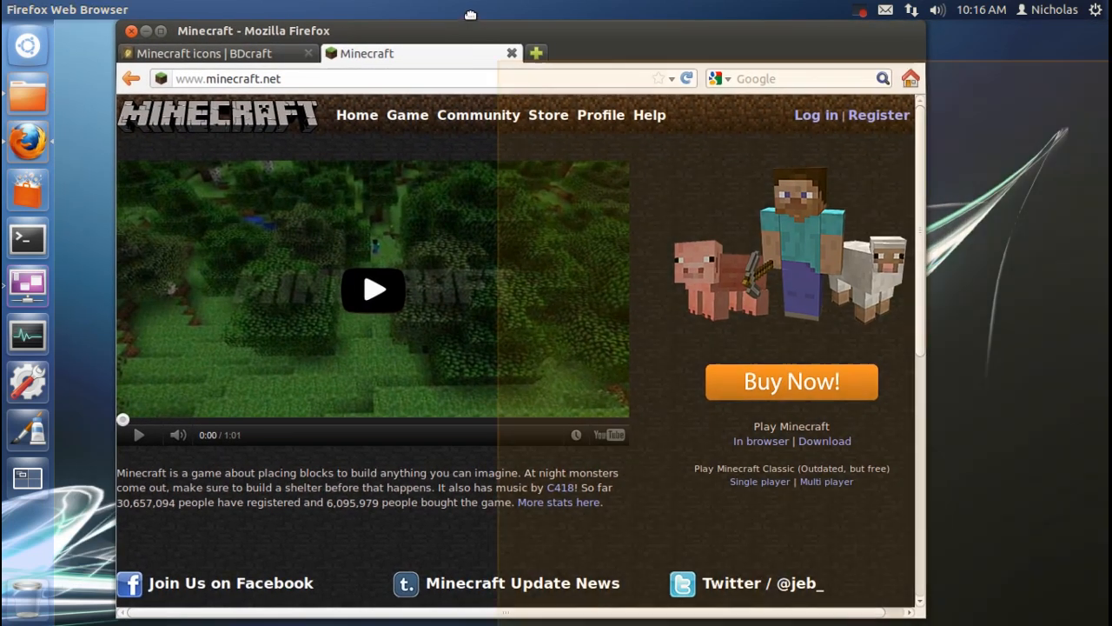
pyautogui.doubleClick(252, 31)
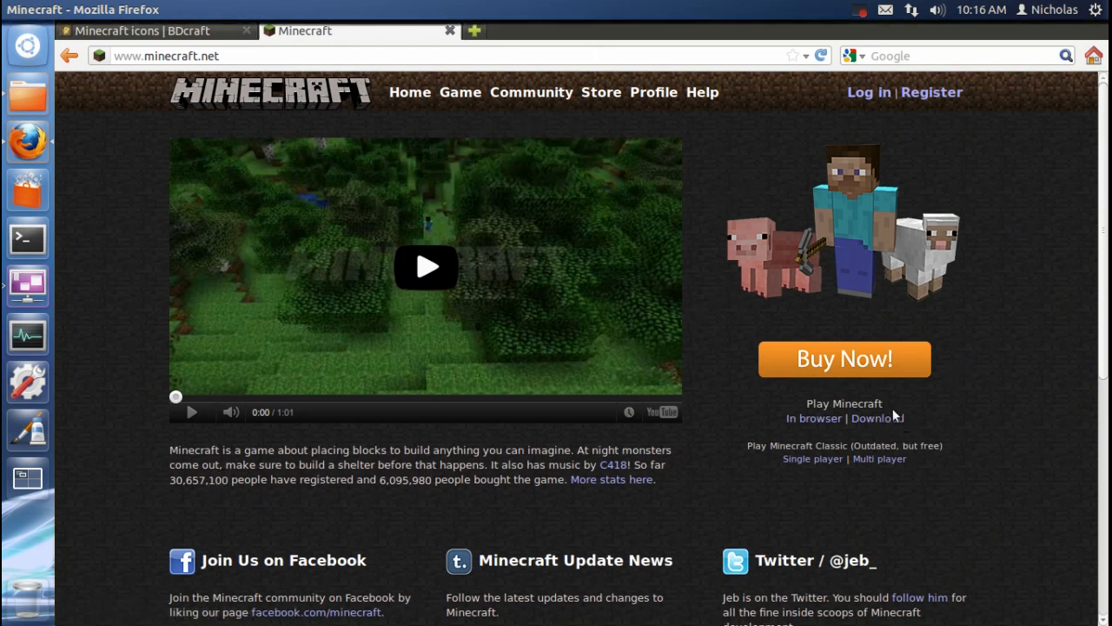
pyautogui.click(873, 418)
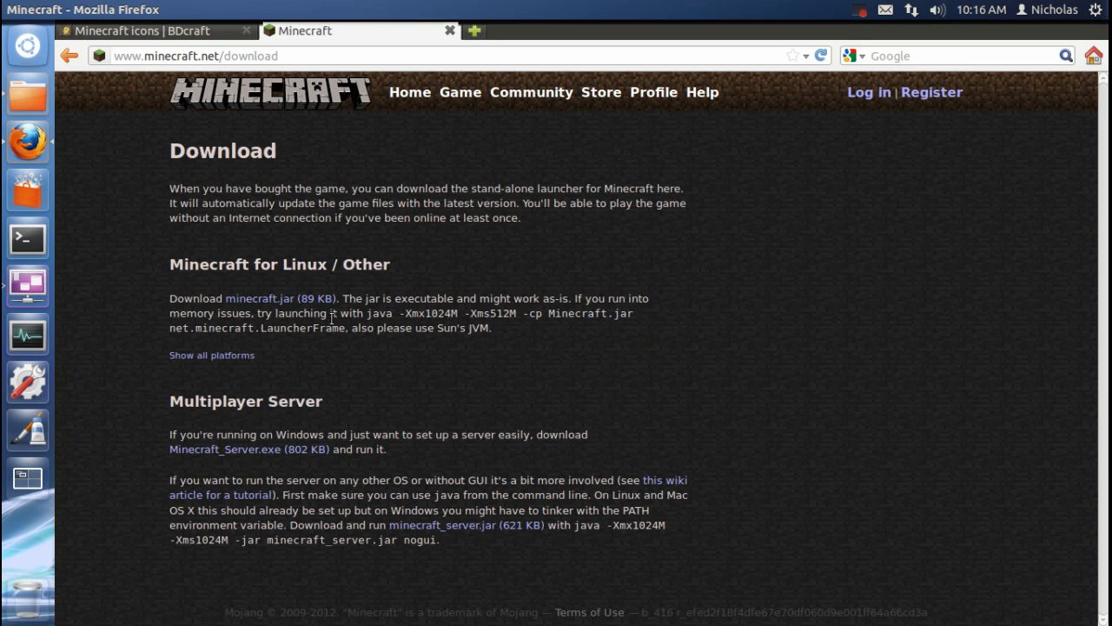
pyautogui.moveTo(281, 316)
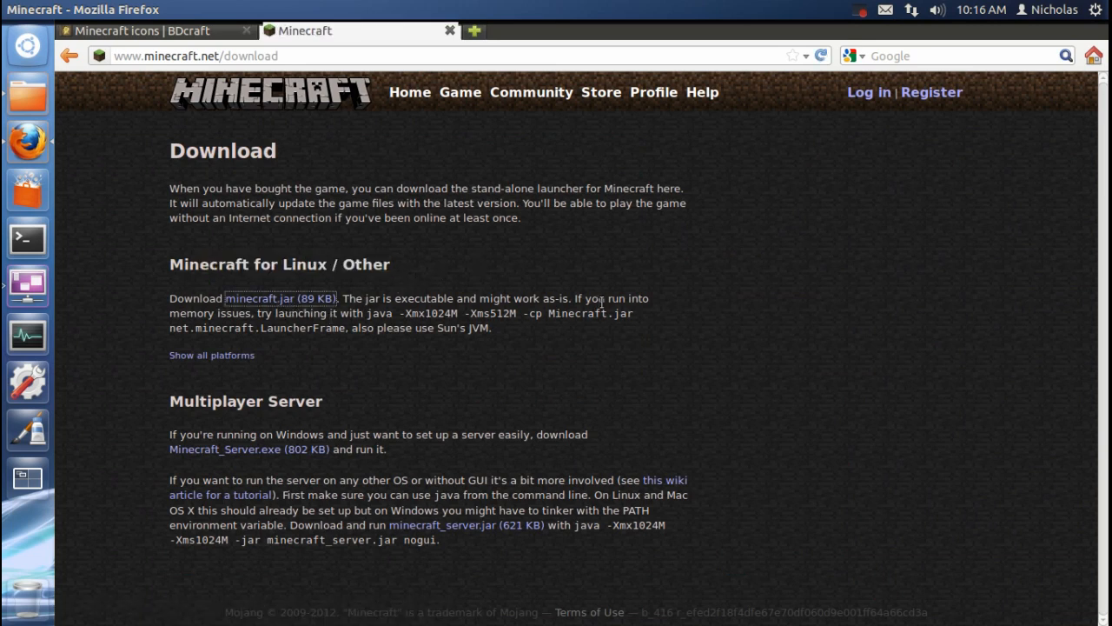
pyautogui.click(280, 298)
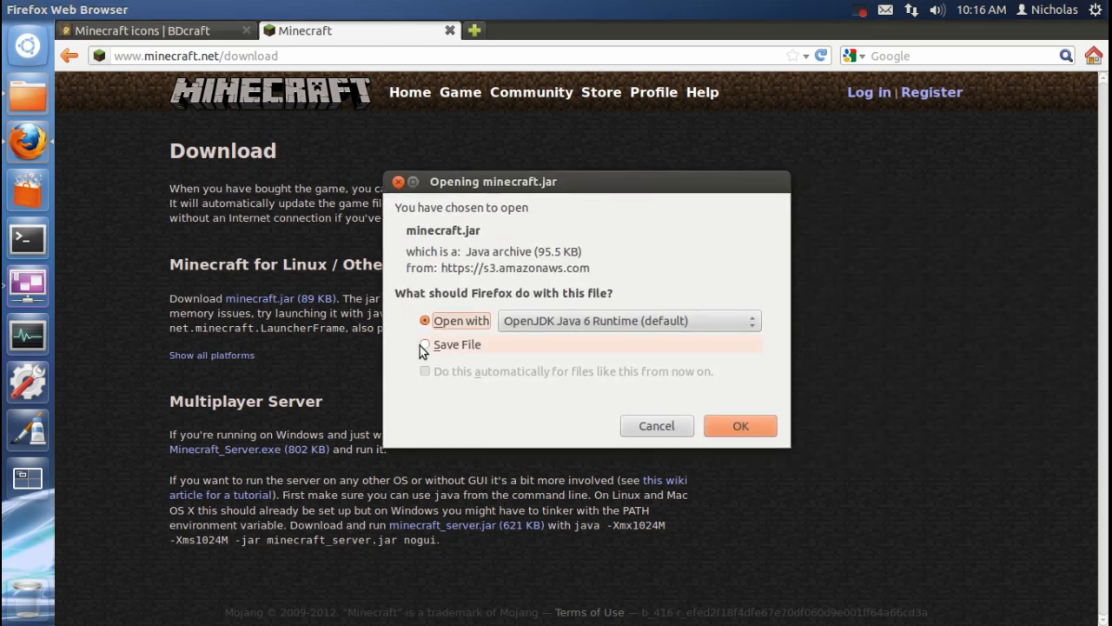
pyautogui.click(739, 426)
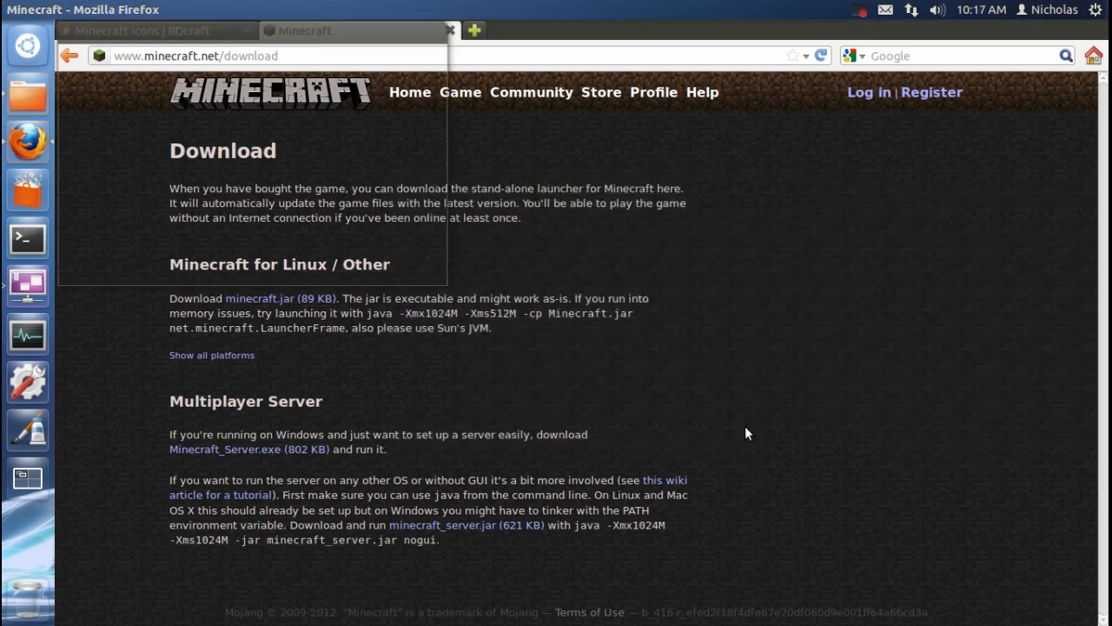
pyautogui.click(281, 298)
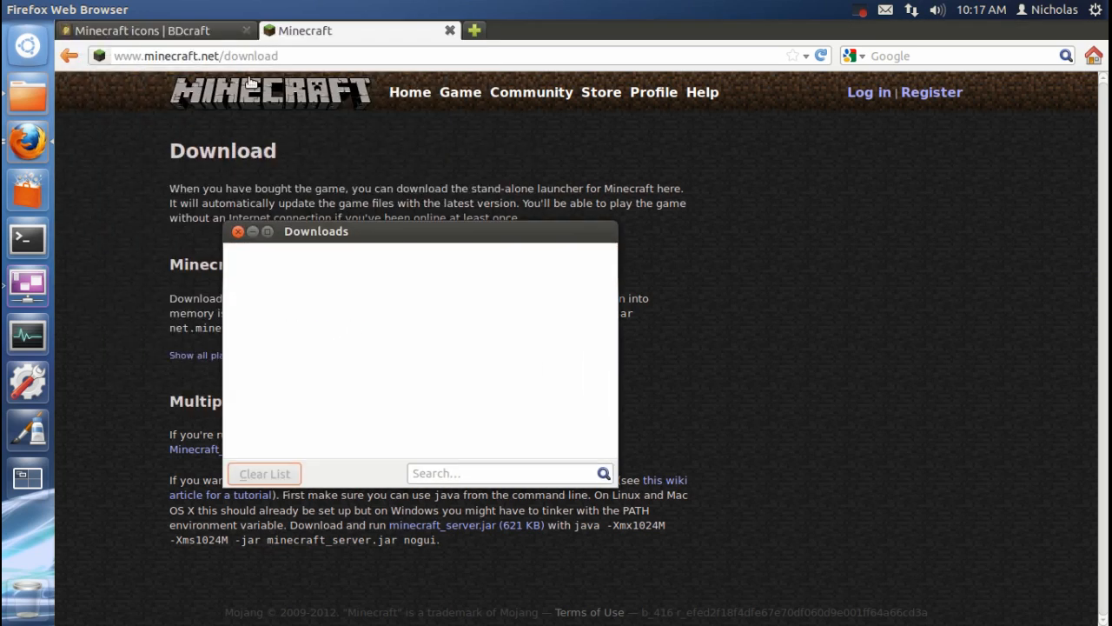
# - Save the grass-block PNG icon from the BDcraft icons tab
pyautogui.click(139, 30)
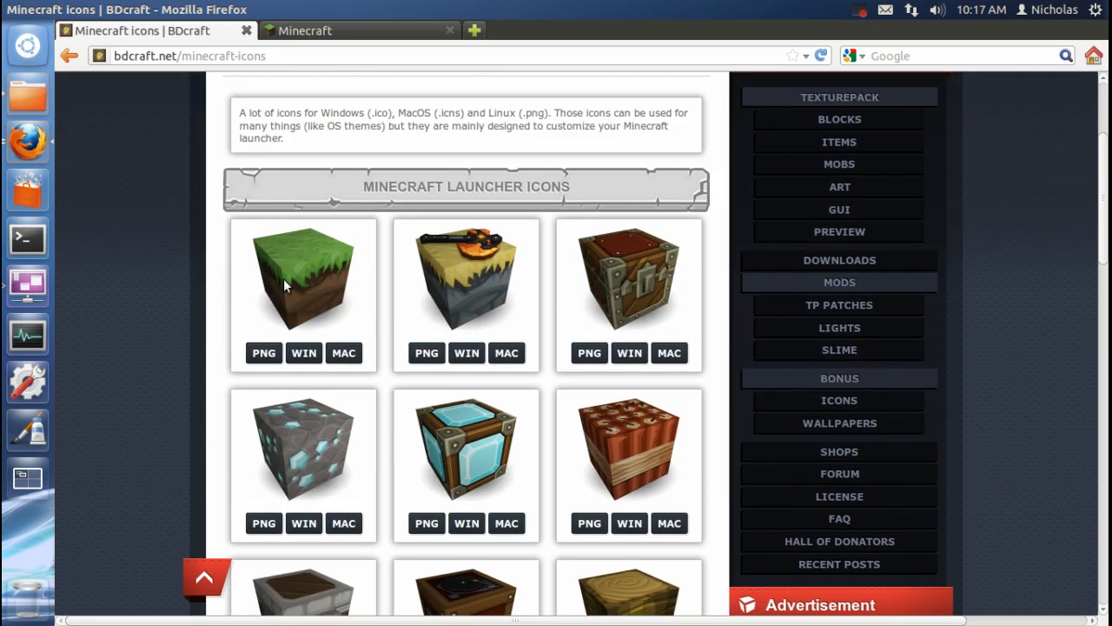
pyautogui.moveTo(283, 306)
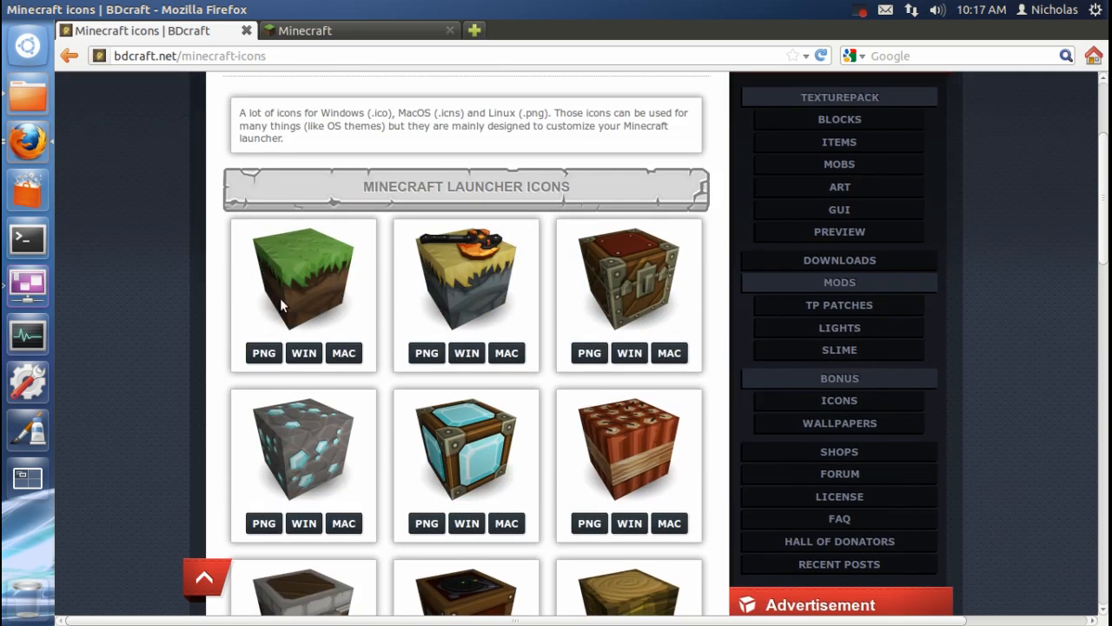
pyautogui.scroll(-3)
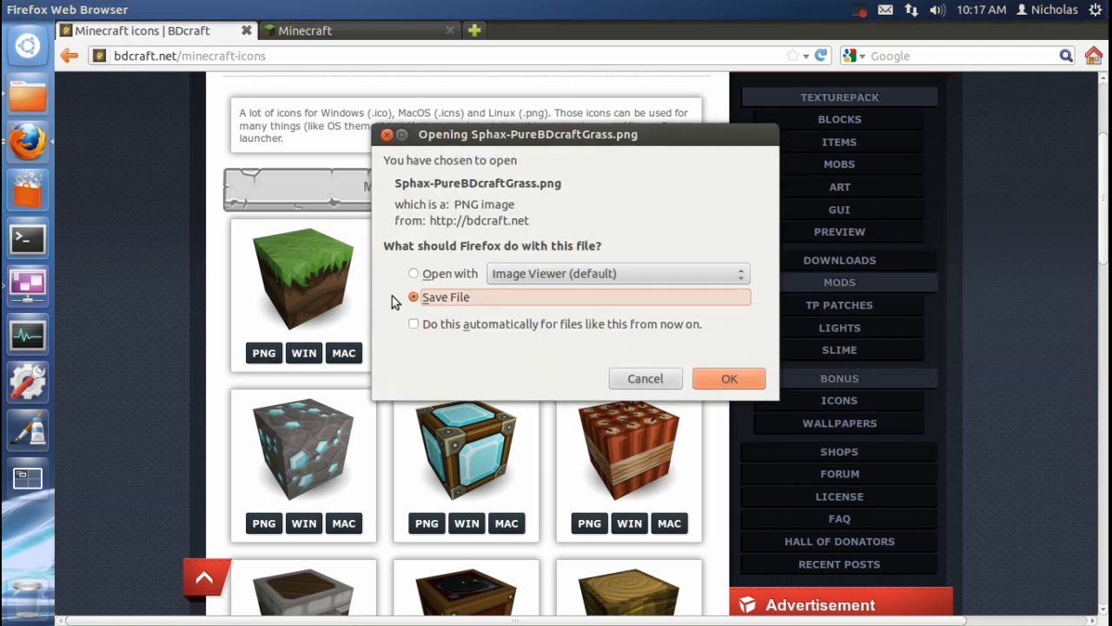
pyautogui.click(728, 378)
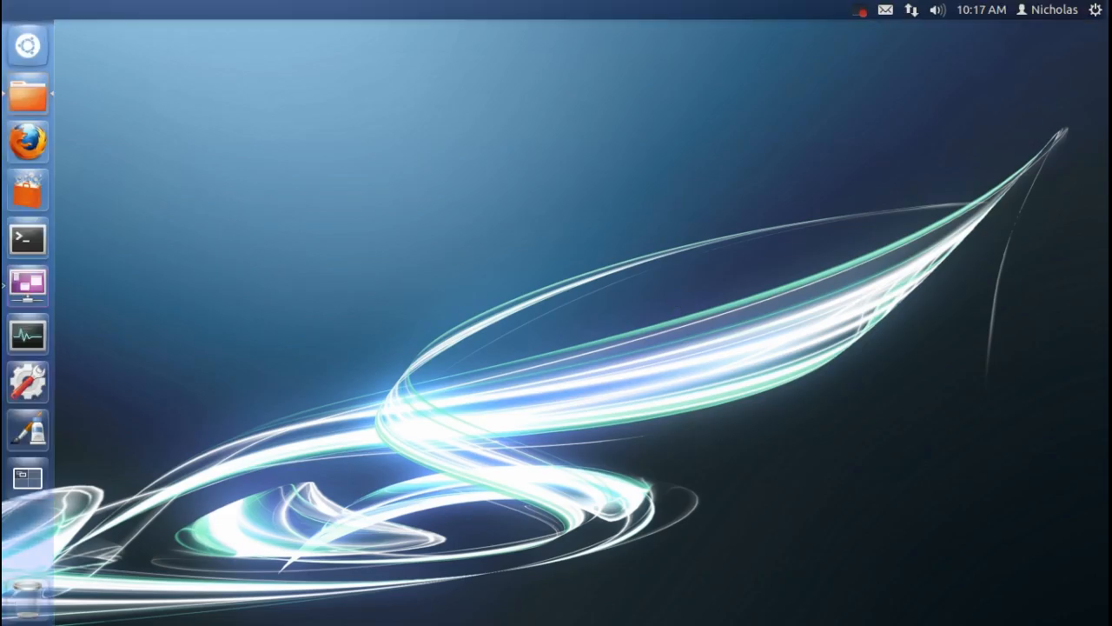
# - Tick 'Allow executing file as program' in minecraft.jar's Permissions properties in Downloads
pyautogui.click(27, 94)
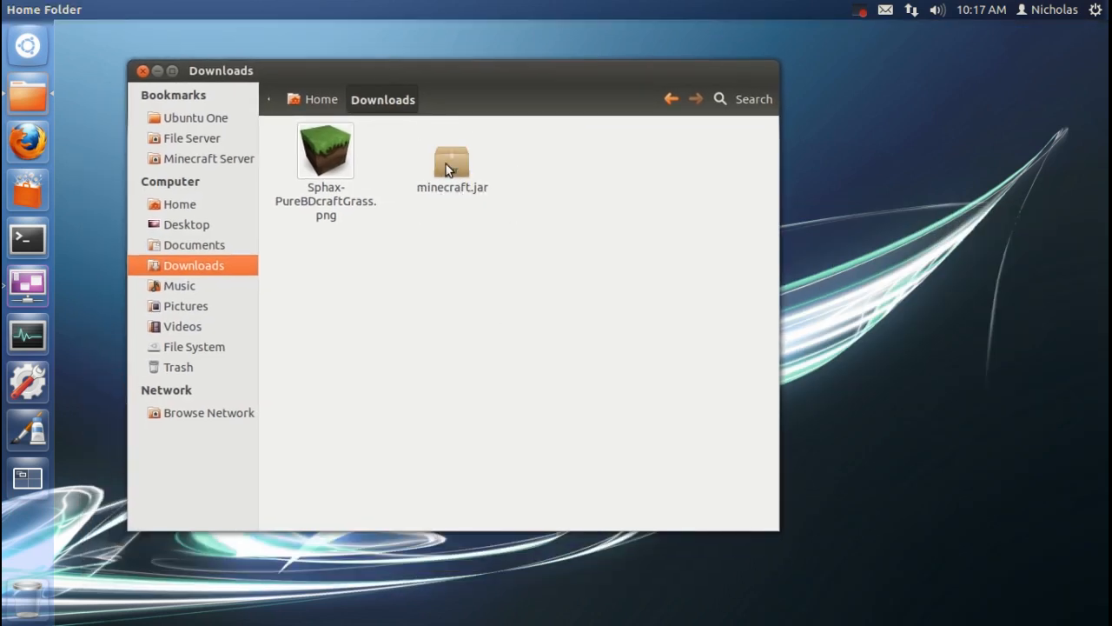
pyautogui.rightClick(451, 165)
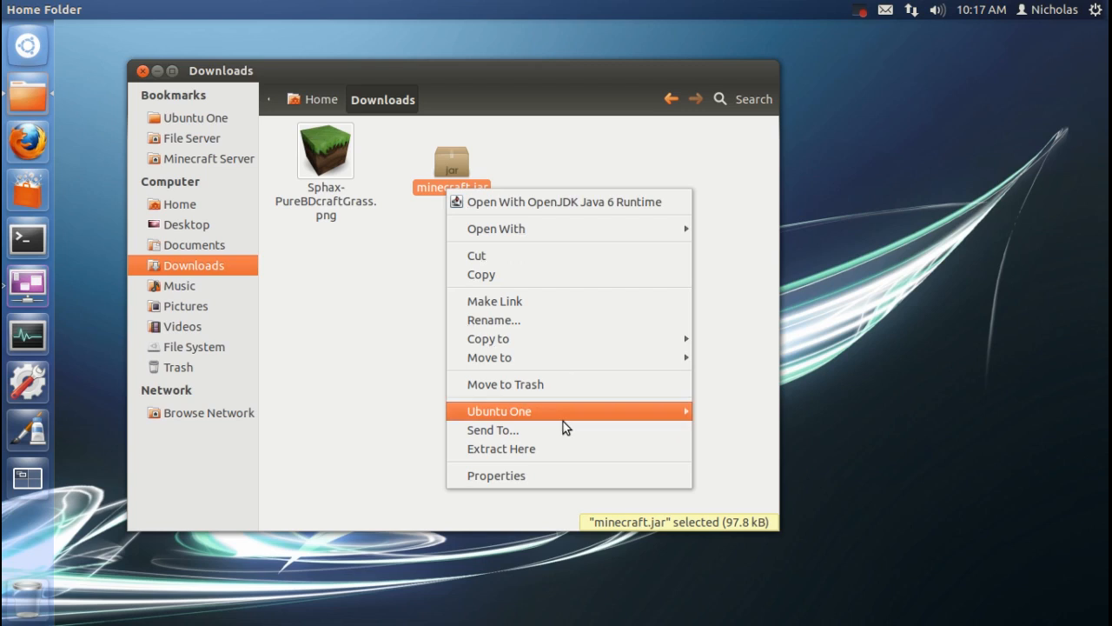
pyautogui.click(496, 476)
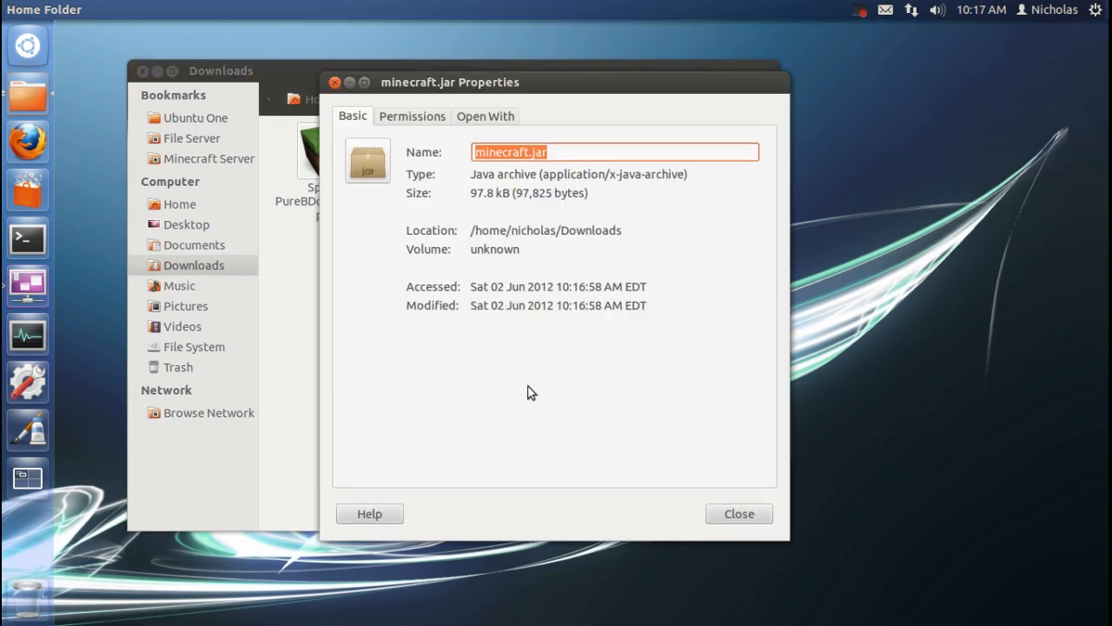
pyautogui.moveTo(412, 116)
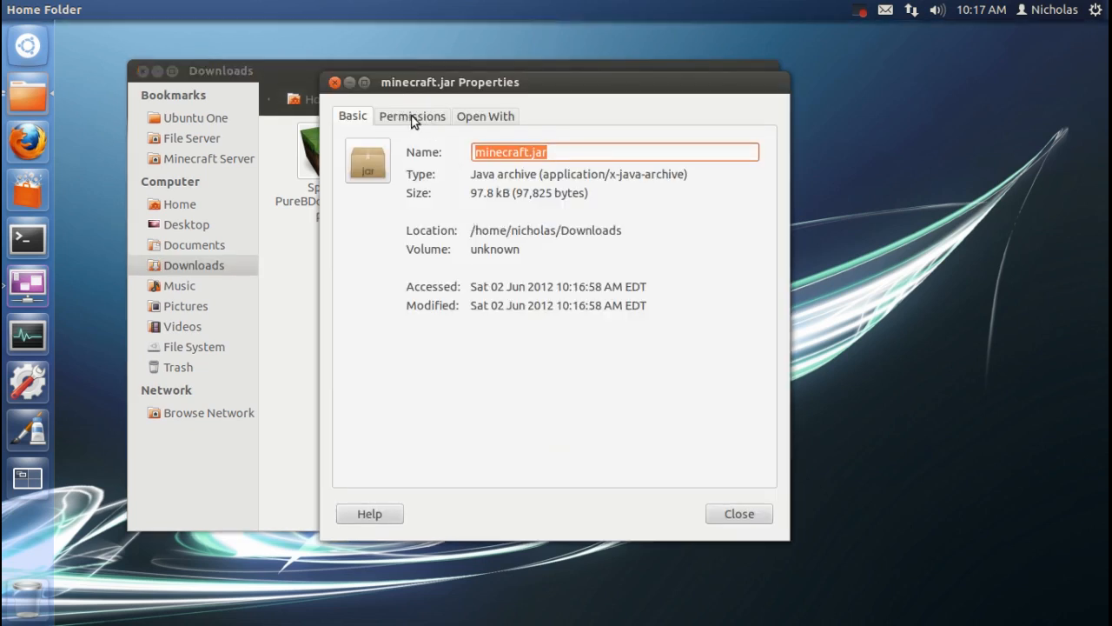
pyautogui.click(411, 116)
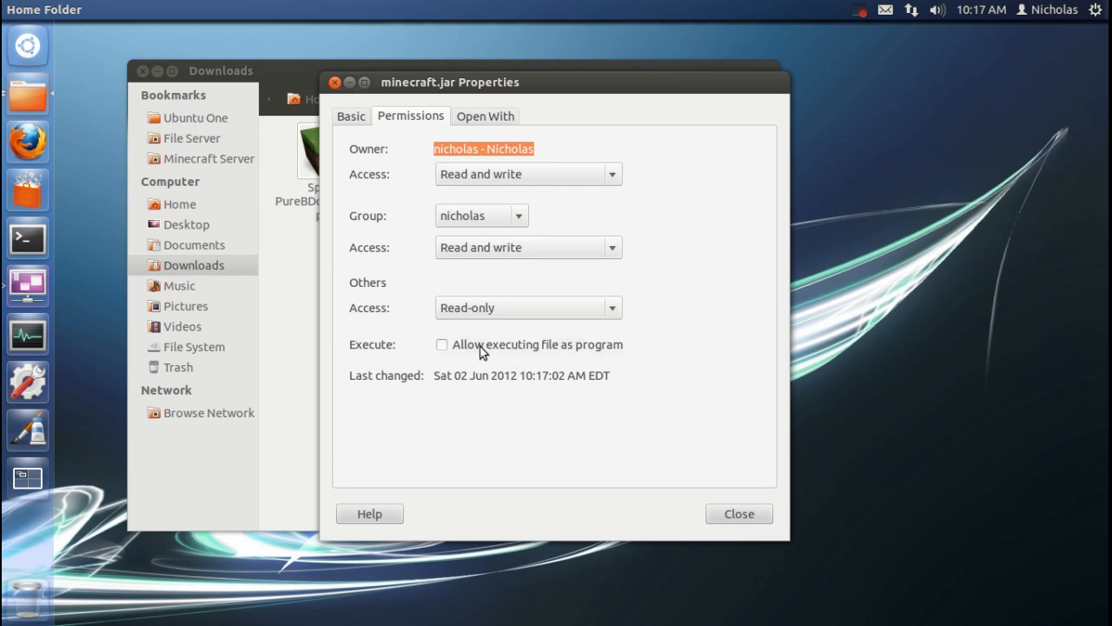
pyautogui.click(442, 345)
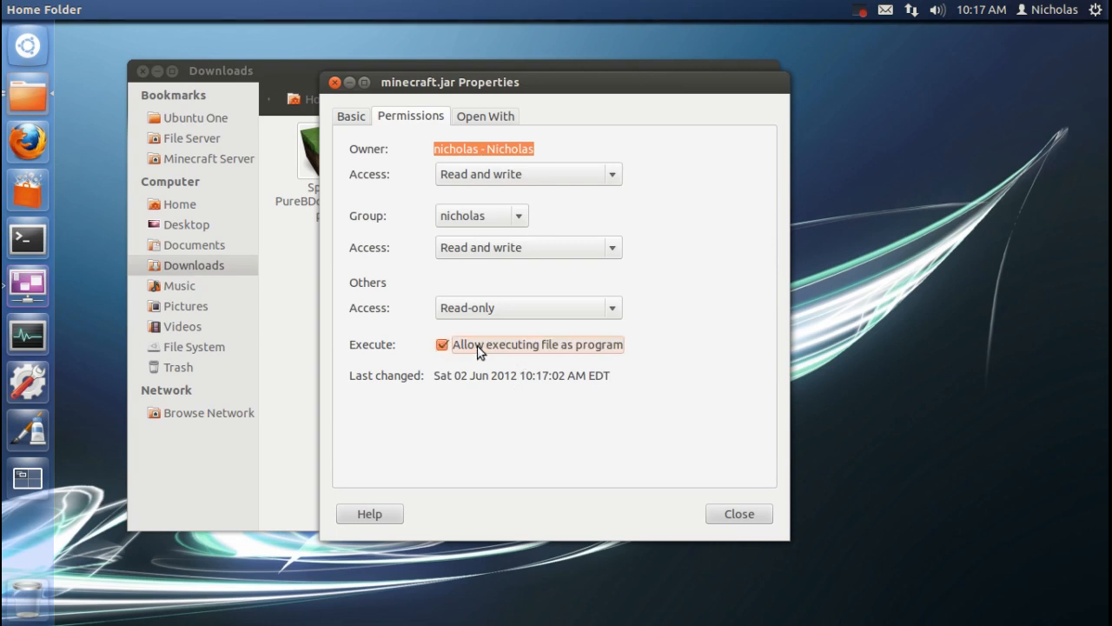
# - Set OpenJDK Java 6 Runtime as minecraft.jar's default application instead of Archive Manager
pyautogui.click(483, 115)
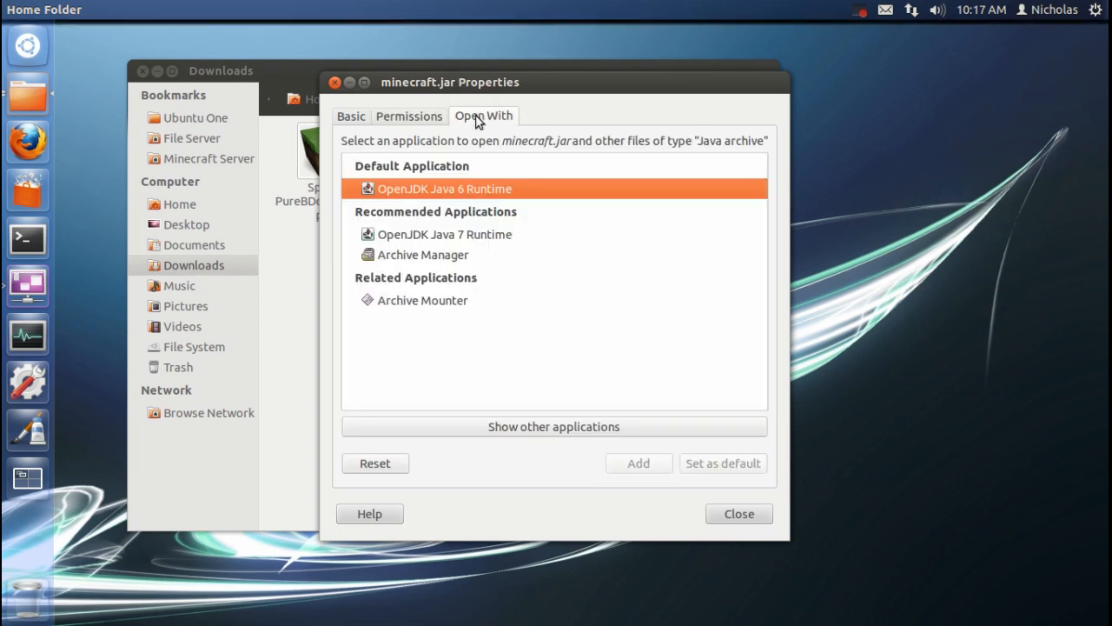
pyautogui.click(423, 255)
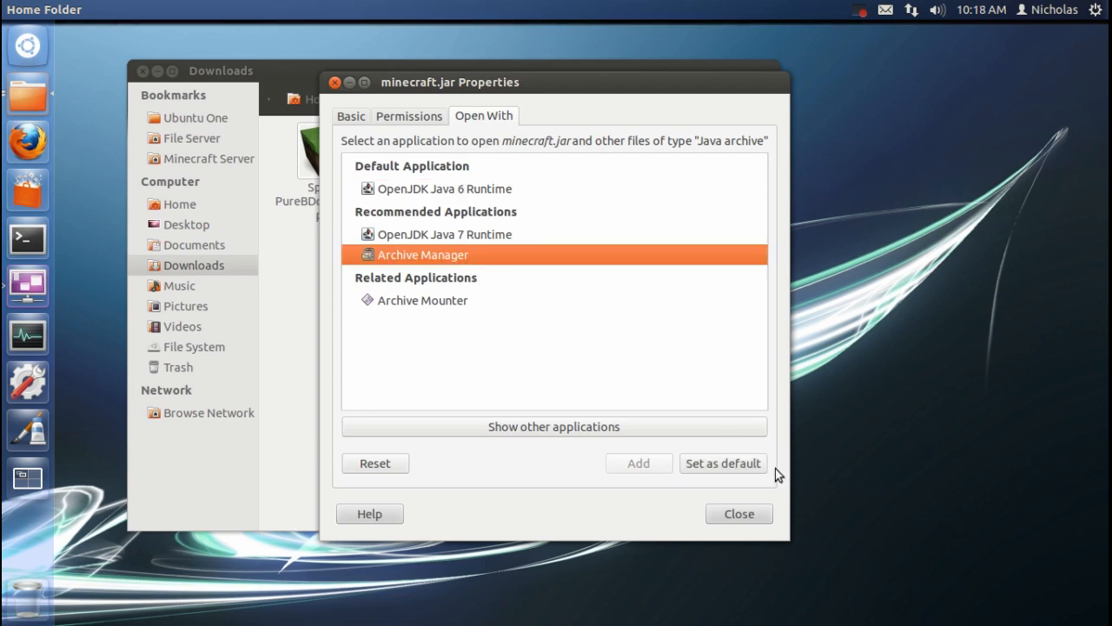
pyautogui.click(722, 463)
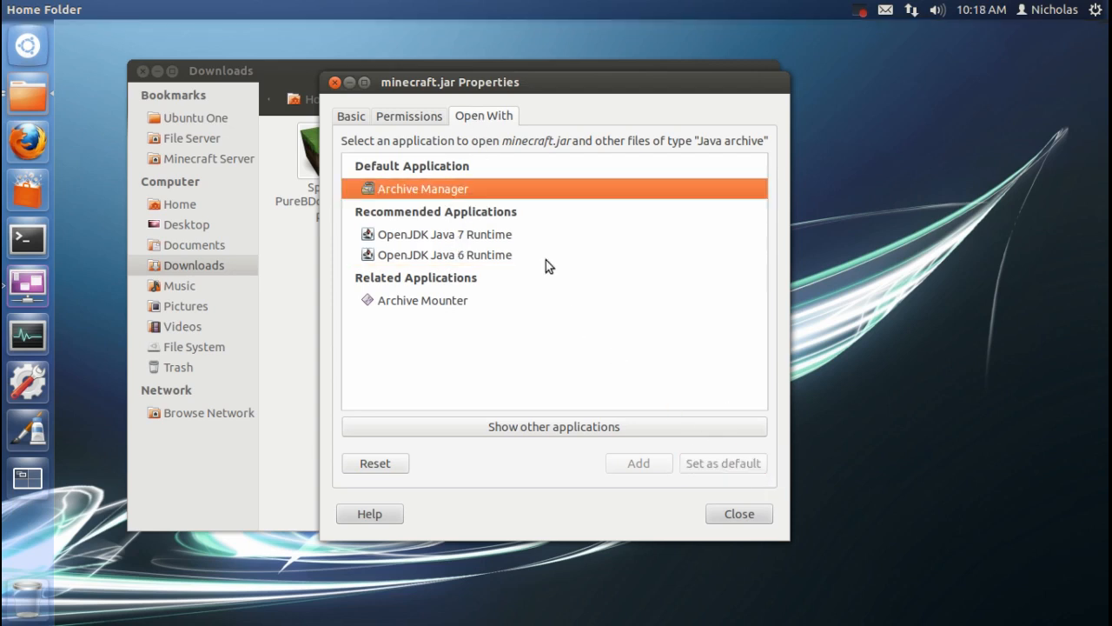
pyautogui.moveTo(493, 202)
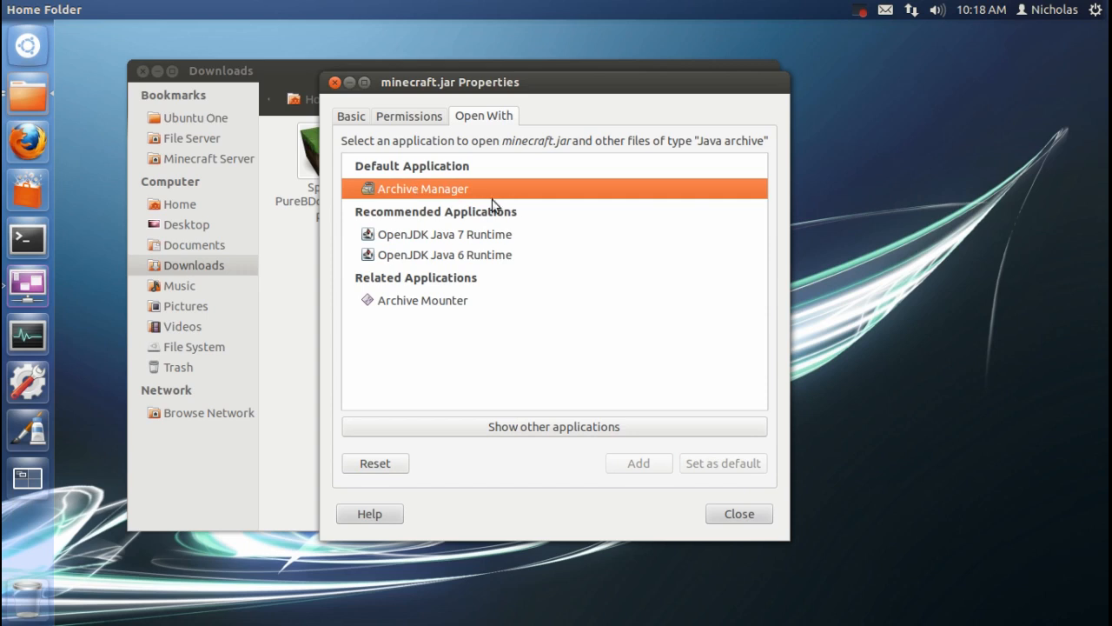
pyautogui.click(444, 254)
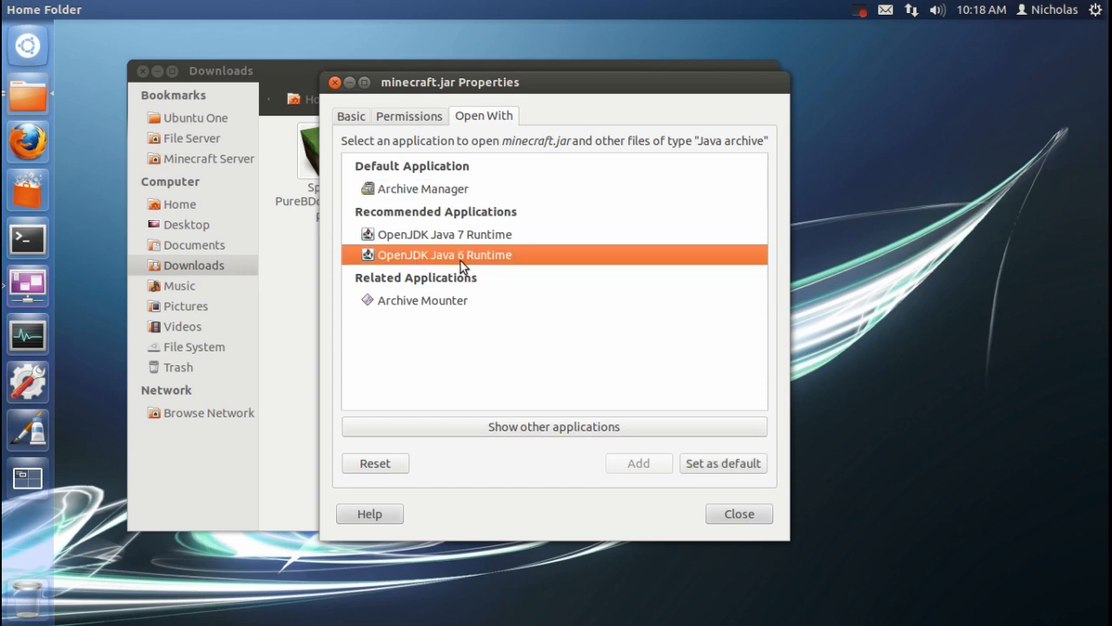
pyautogui.moveTo(734, 470)
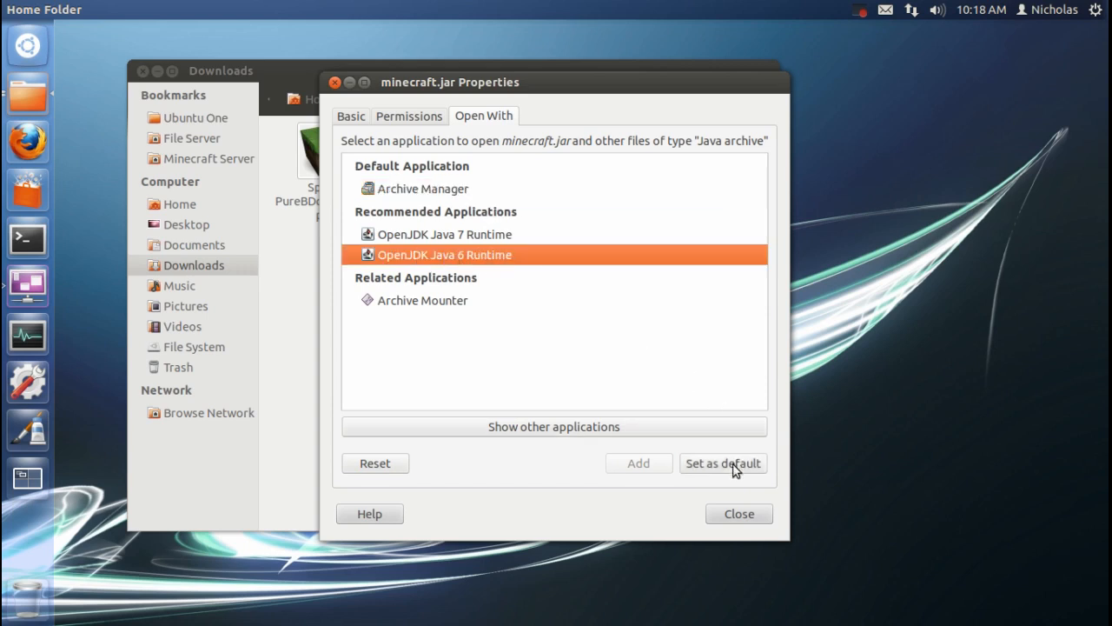
pyautogui.click(723, 464)
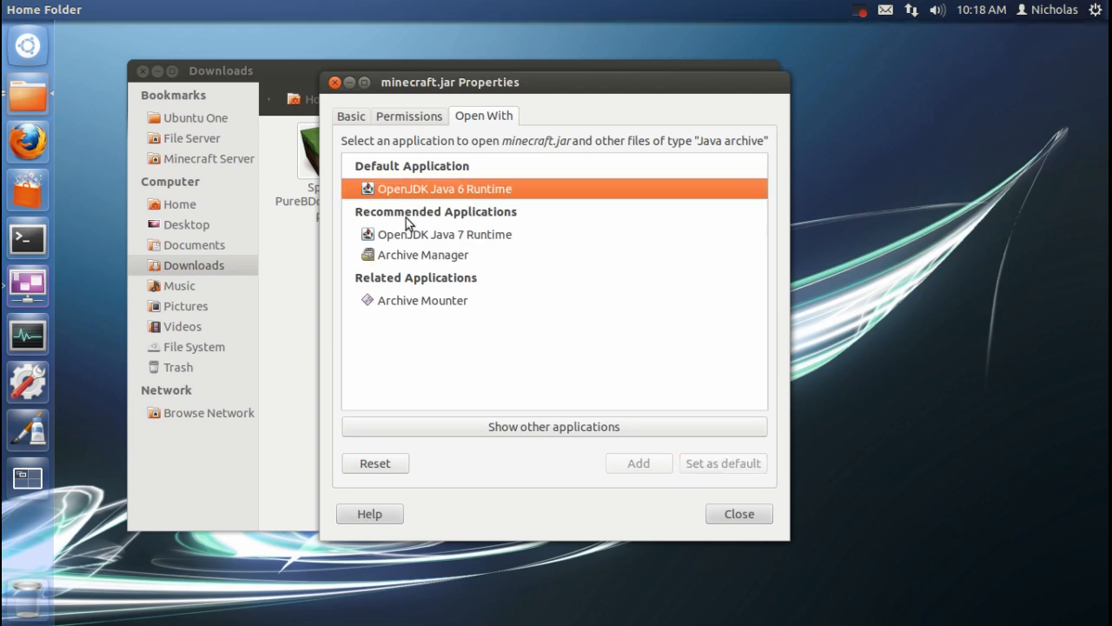
pyautogui.moveTo(420, 186)
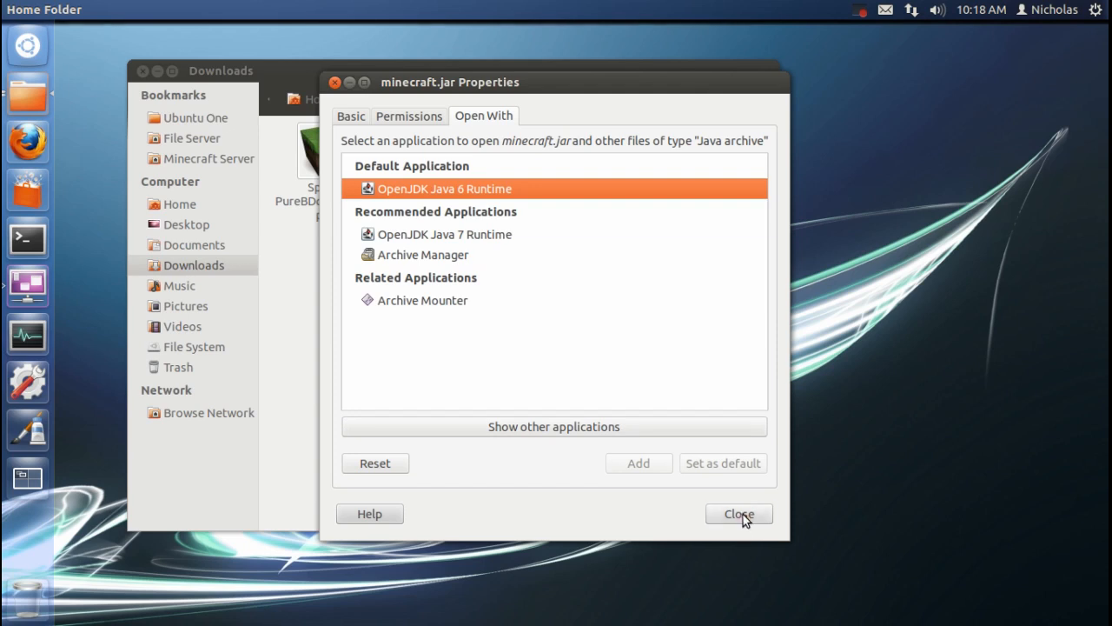
pyautogui.click(738, 513)
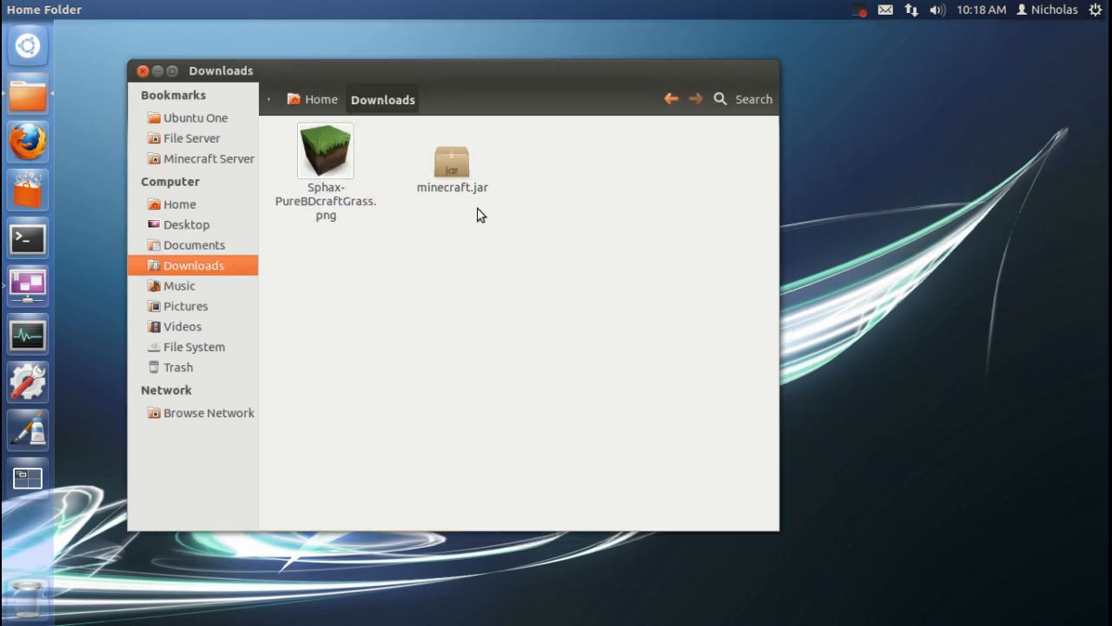
pyautogui.click(452, 161)
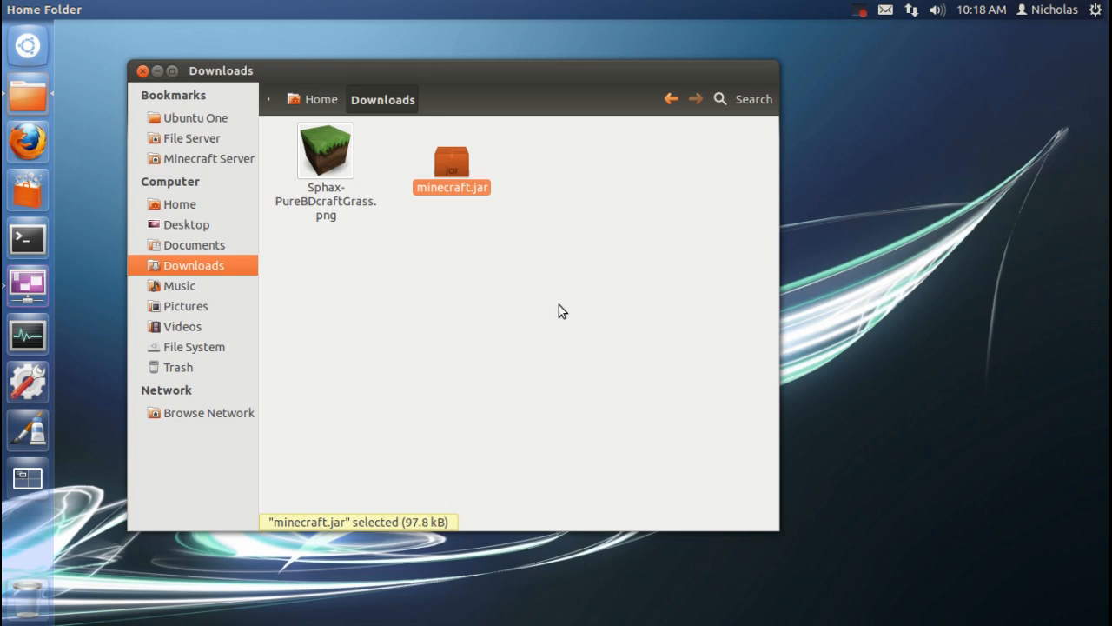
# - Launch minecraft.jar and log in to Minecraft with Remember password ticked
pyautogui.doubleClick(451, 165)
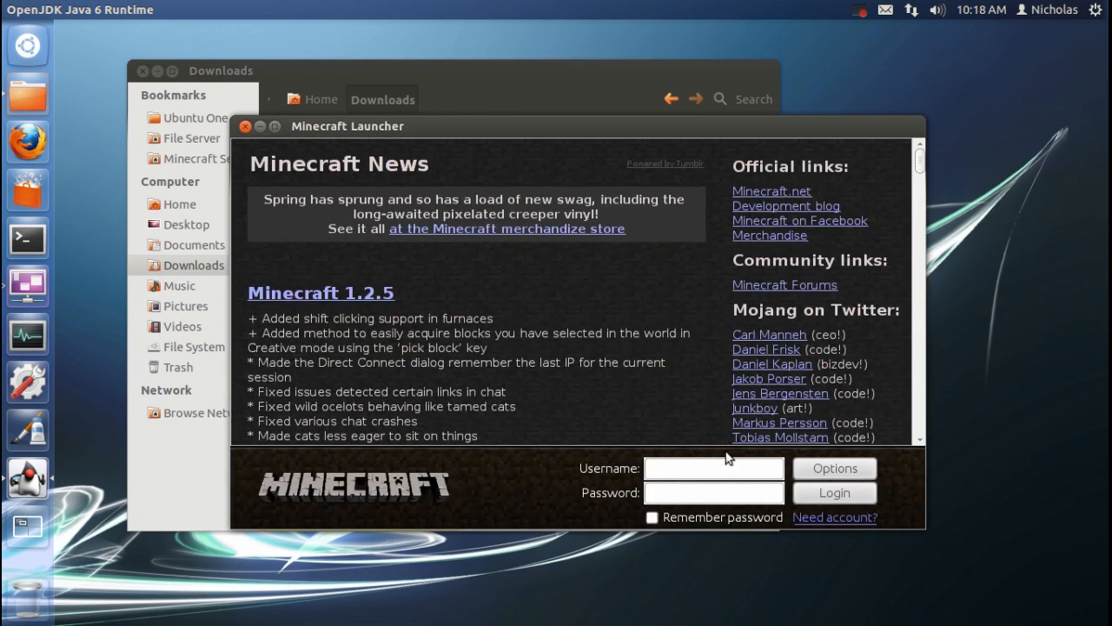
pyautogui.write('born2slaynoobz')
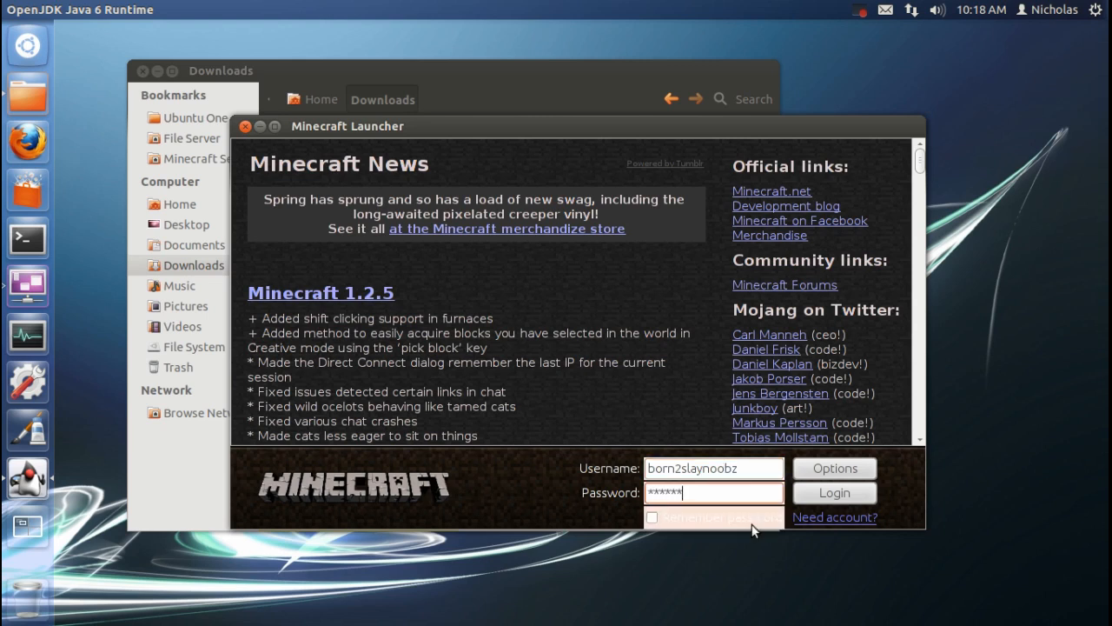
pyautogui.click(653, 517)
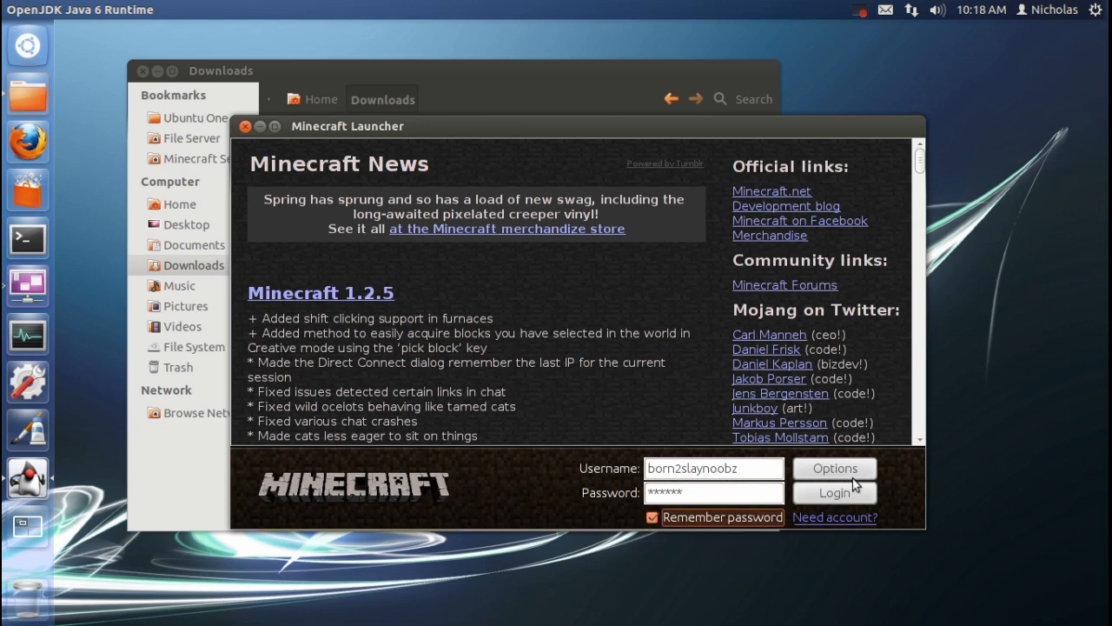
pyautogui.click(834, 492)
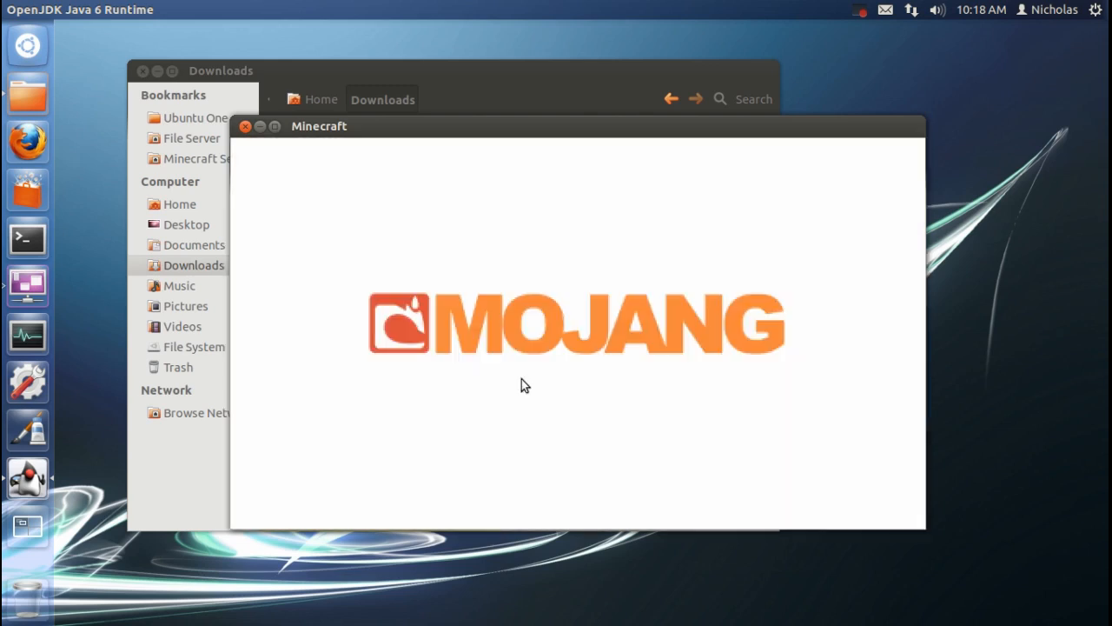
pyautogui.moveTo(524, 363)
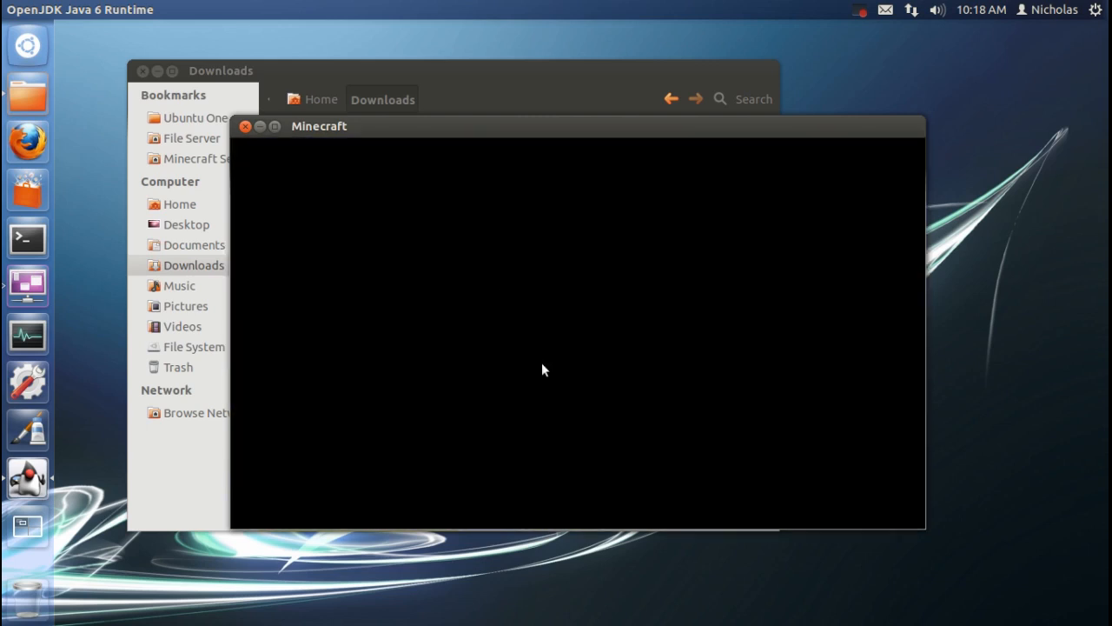
# - Close Minecraft, copy both downloads, and show hidden folders in Home down to .minecraft
pyautogui.click(245, 126)
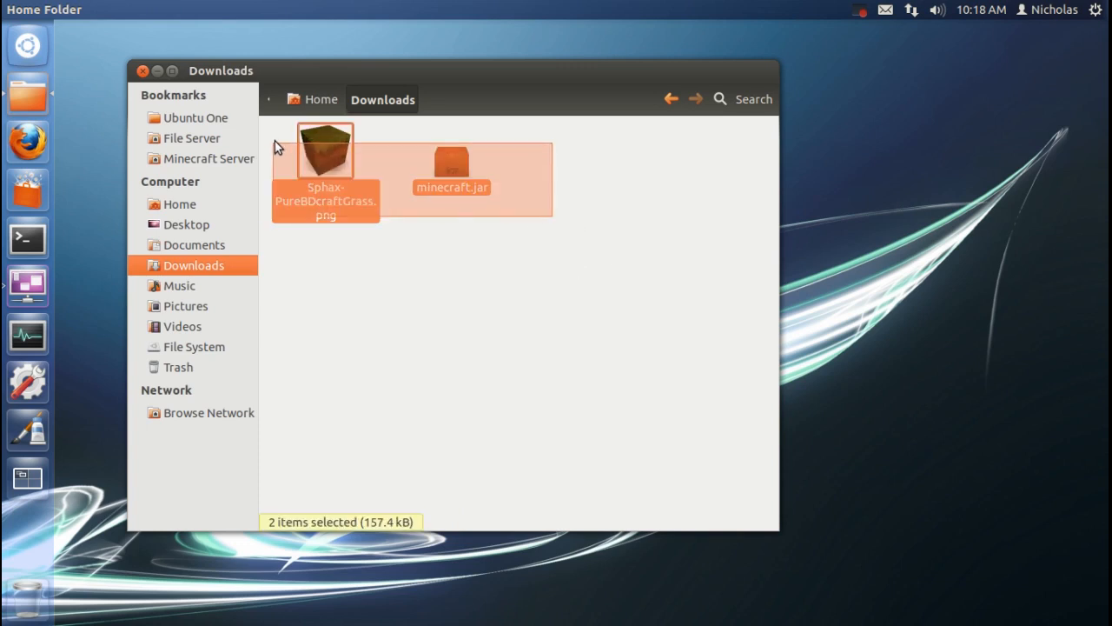
pyautogui.click(432, 239)
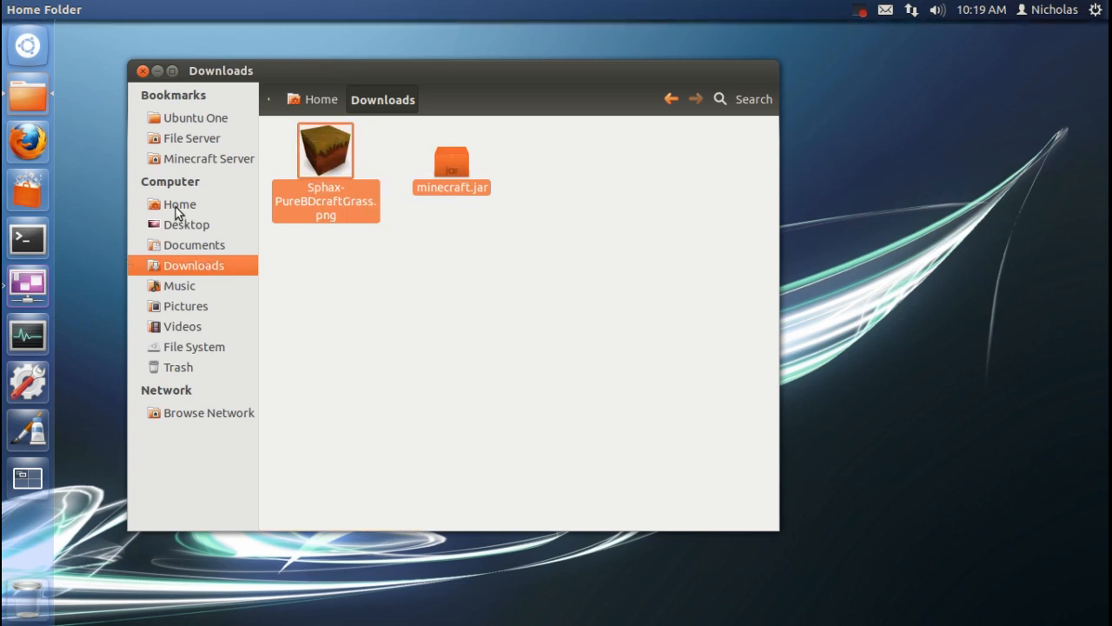
pyautogui.click(180, 204)
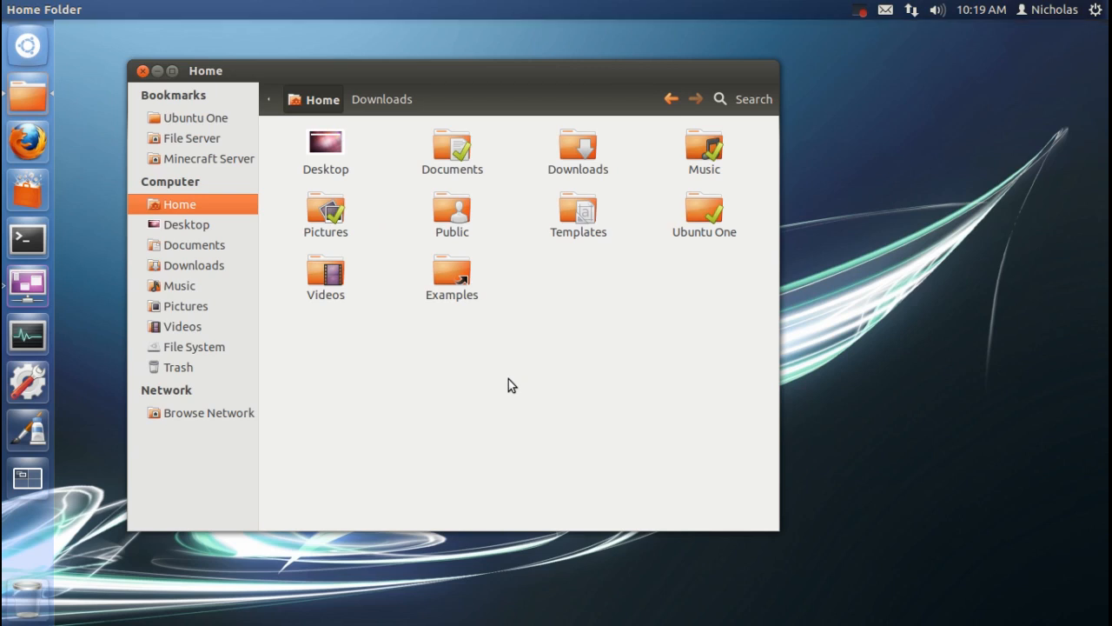
pyautogui.press('ctrl+h')
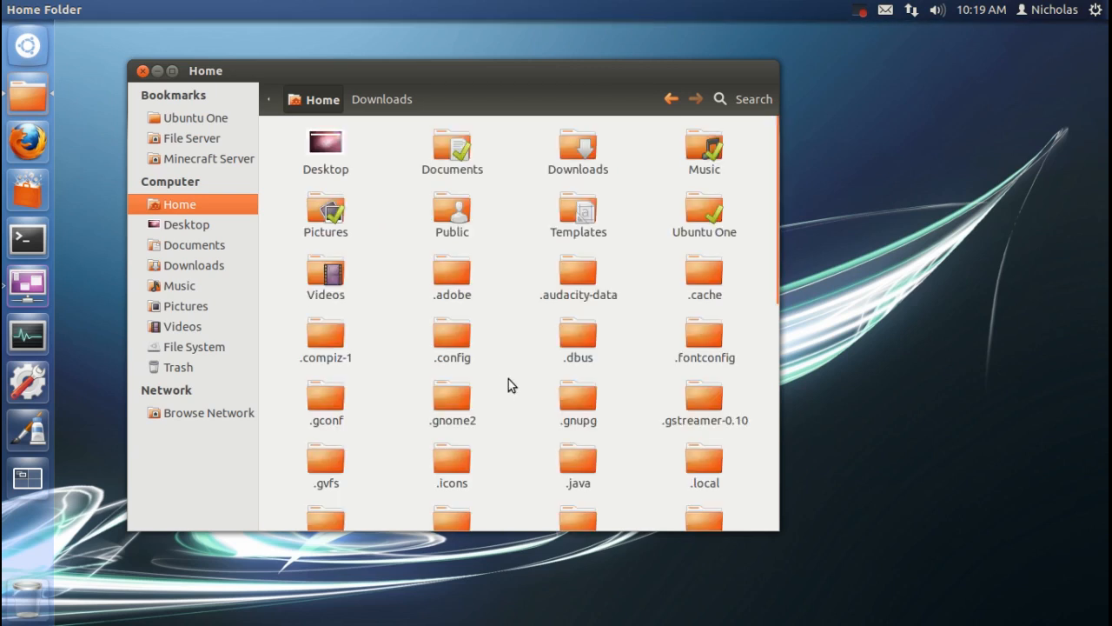
pyautogui.moveTo(500, 357)
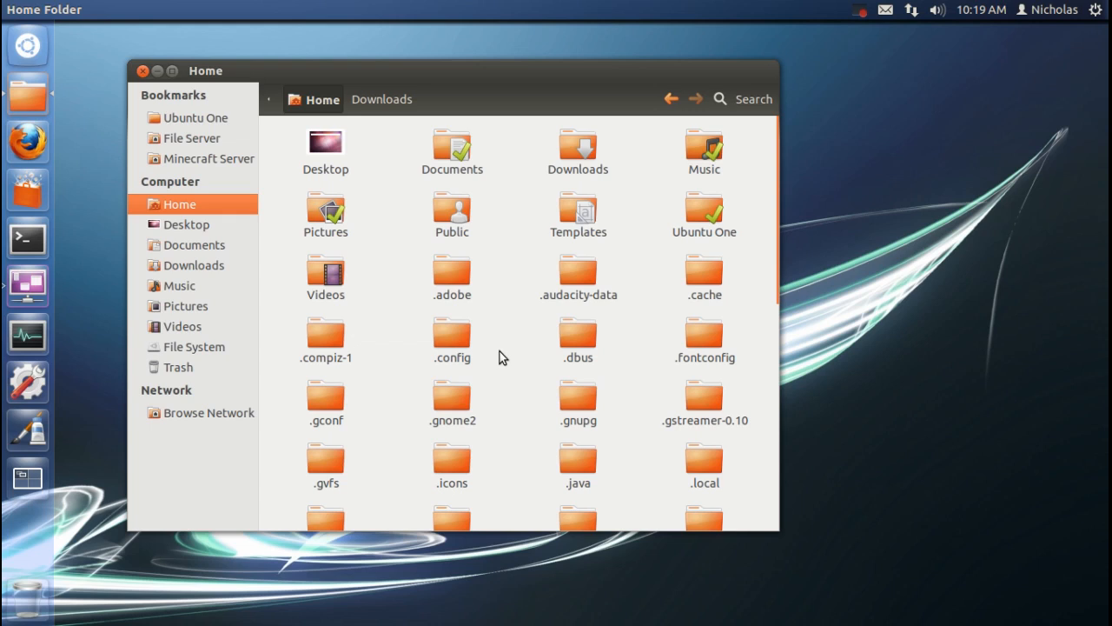
pyautogui.scroll(-3)
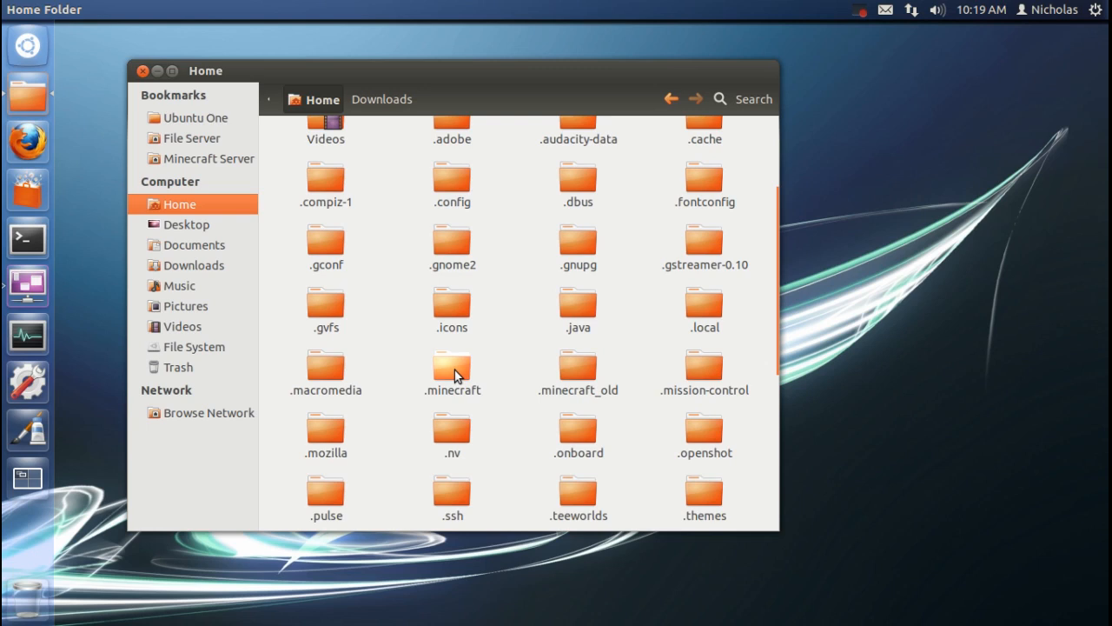
# - Paste the files into .minecraft and rename the grass image to minecraft.png
pyautogui.doubleClick(452, 365)
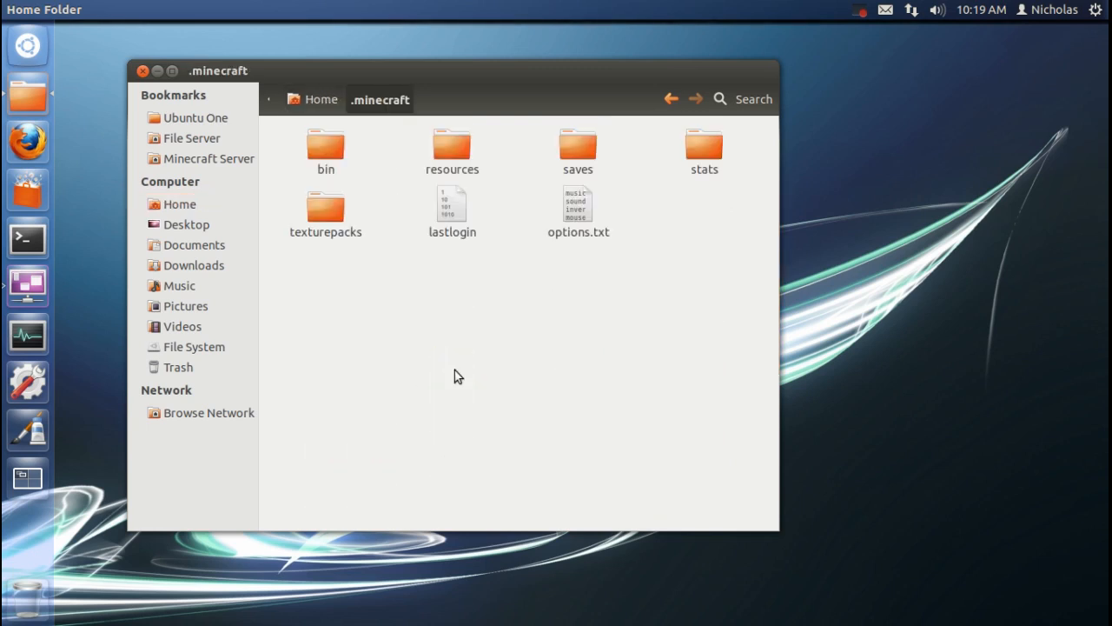
pyautogui.rightClick(458, 375)
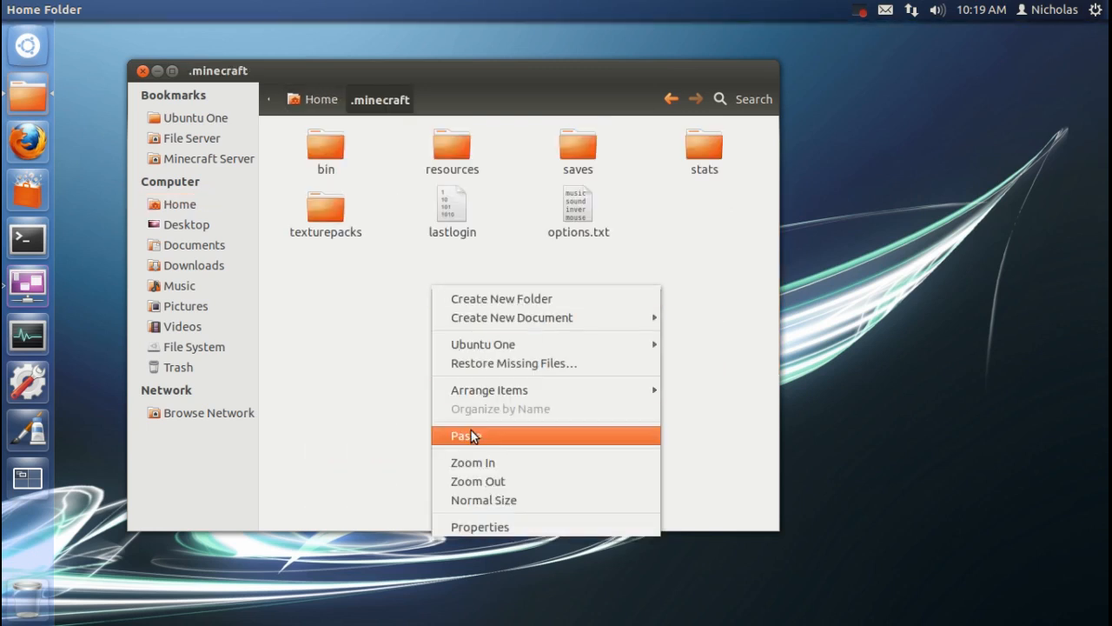
pyautogui.click(464, 436)
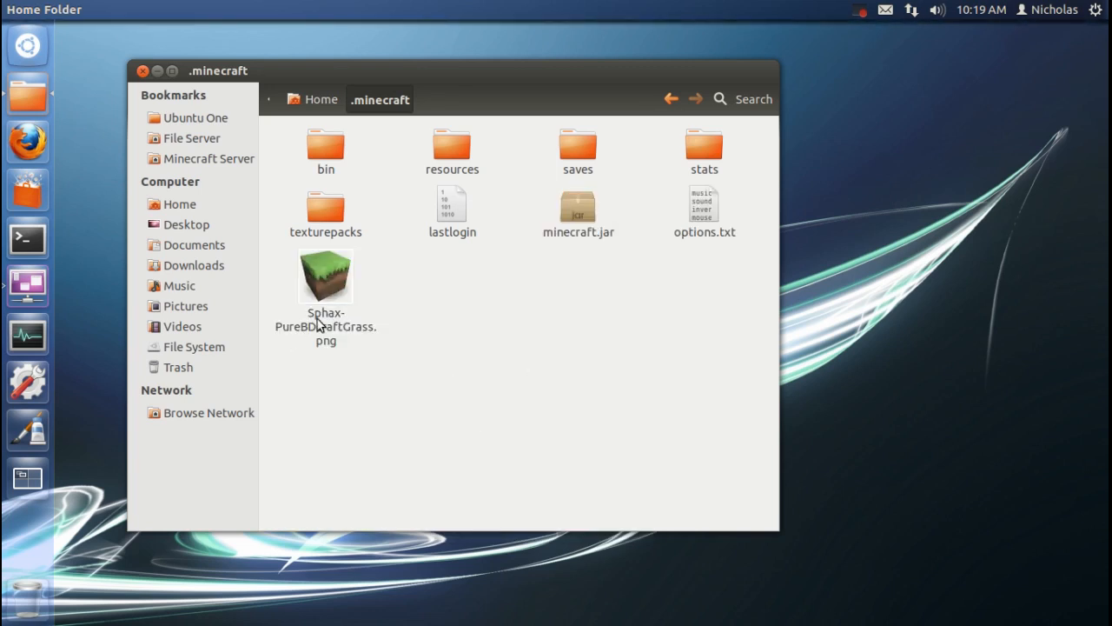
pyautogui.click(325, 276)
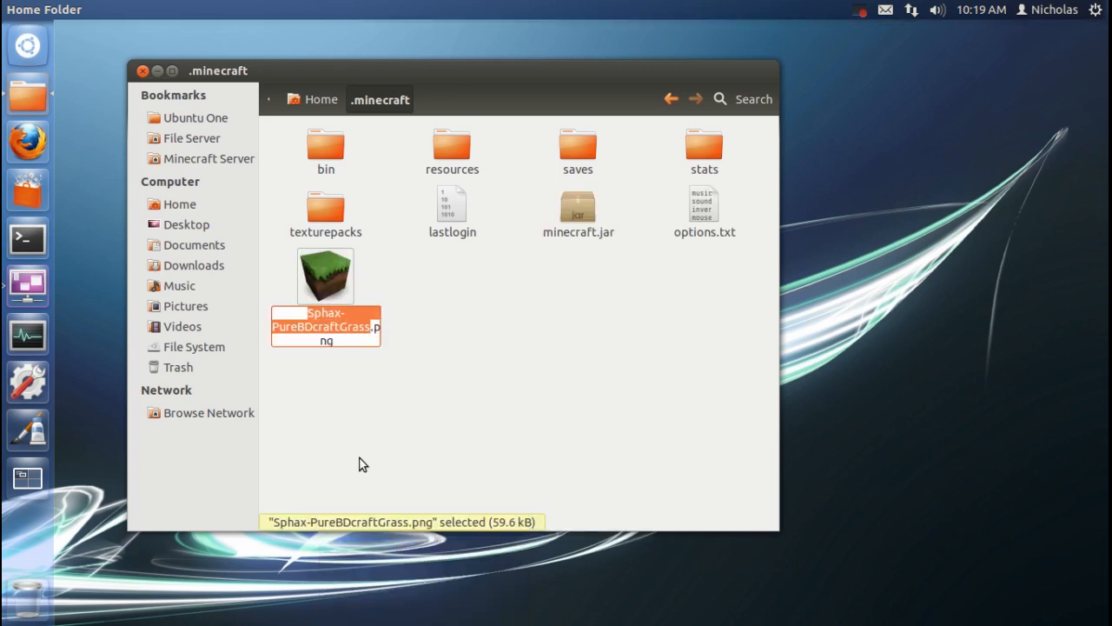
pyautogui.write('minecr.png')
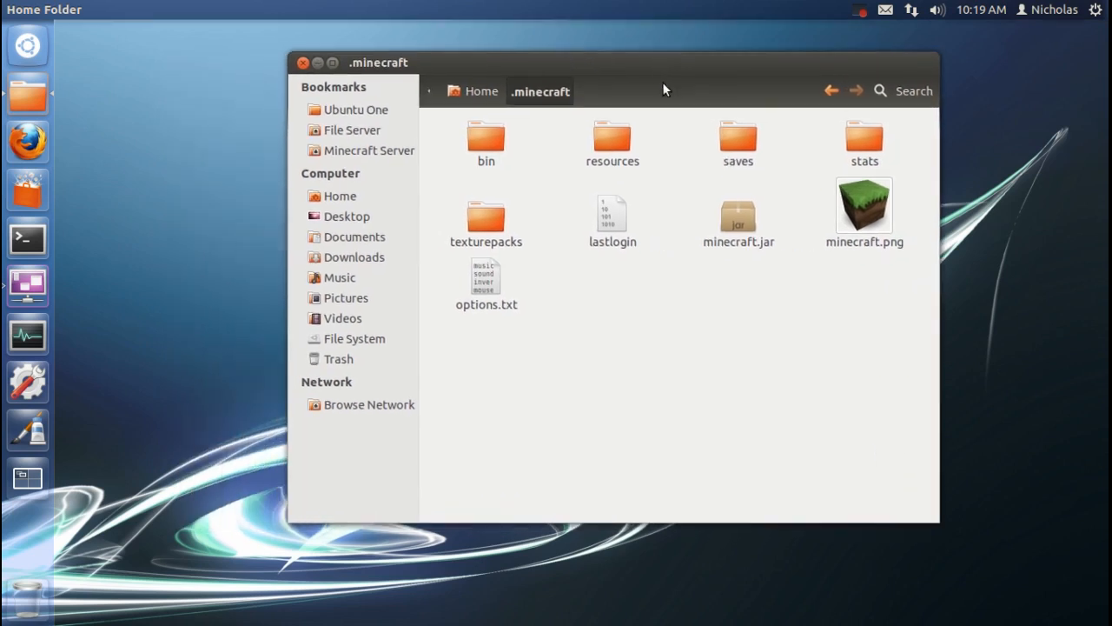
pyautogui.write('mai')
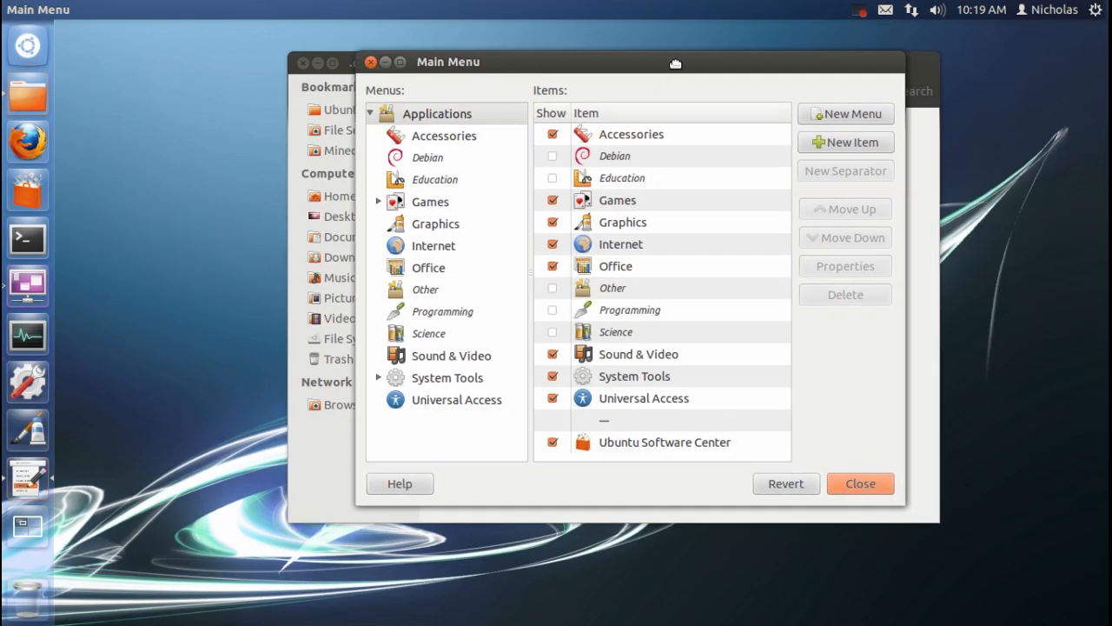
# - Select Games in Main Menu, create a new item, and enter the name 'Minecraft'
pyautogui.click(430, 201)
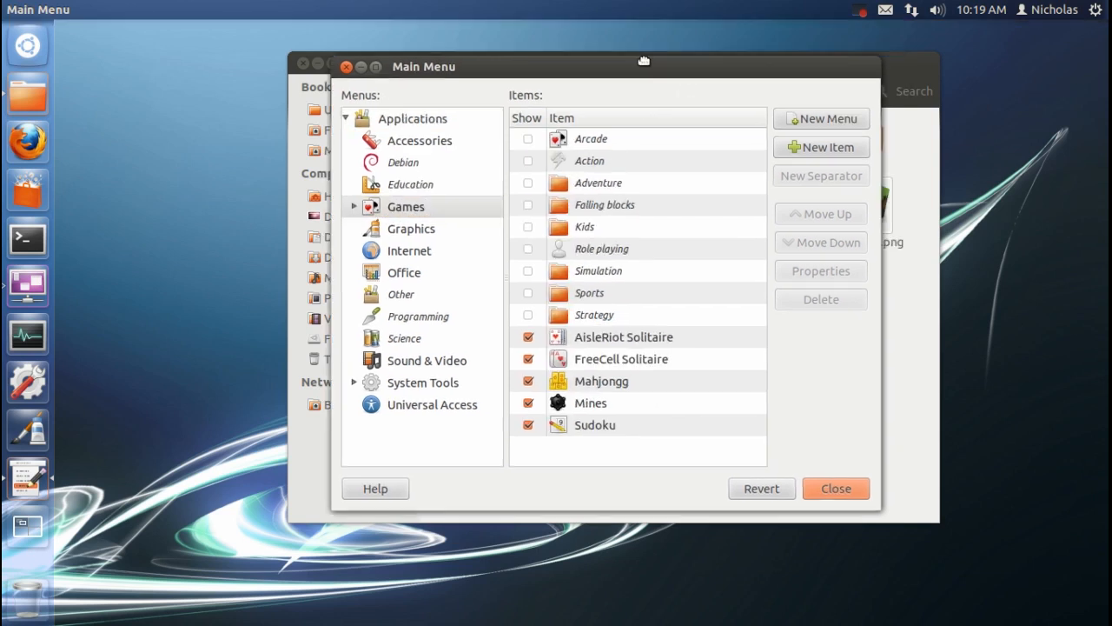
pyautogui.click(820, 147)
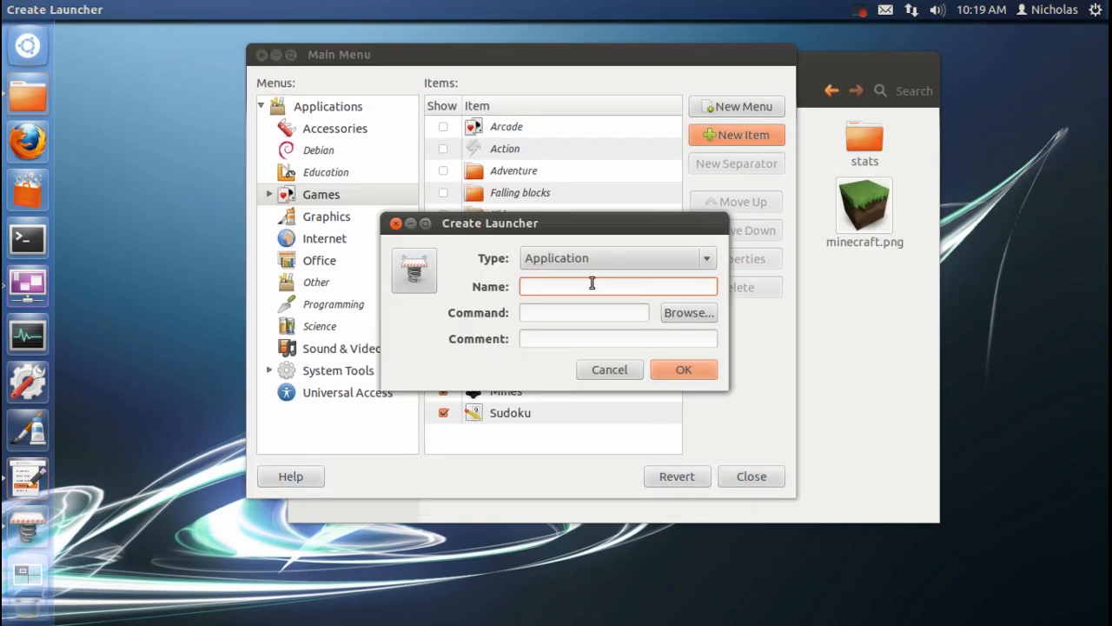
pyautogui.write('Mine')
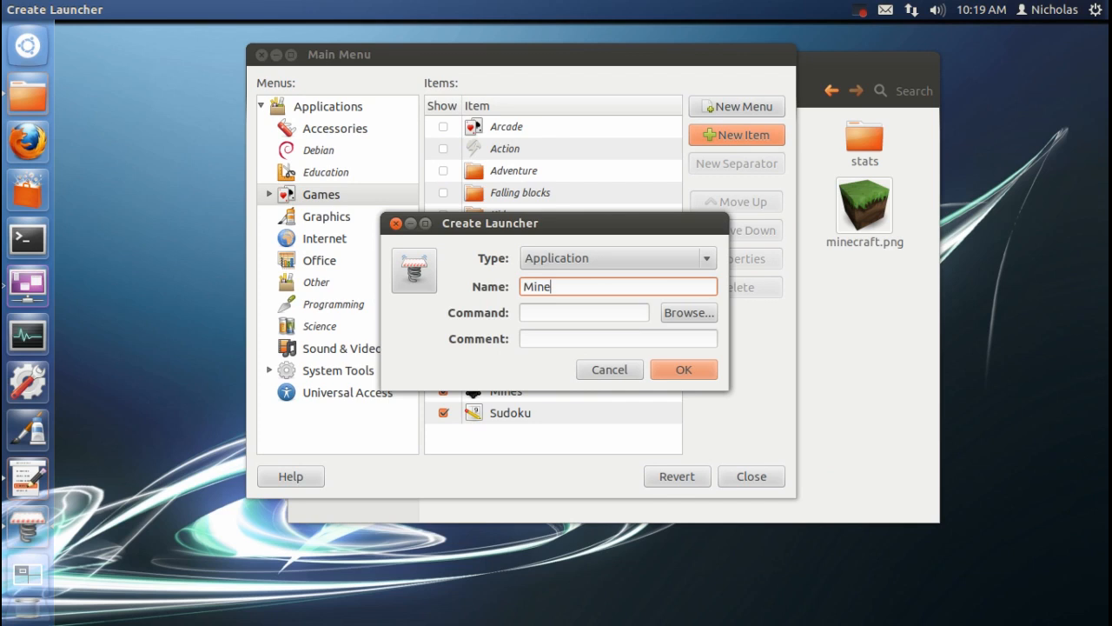
pyautogui.write('craft')
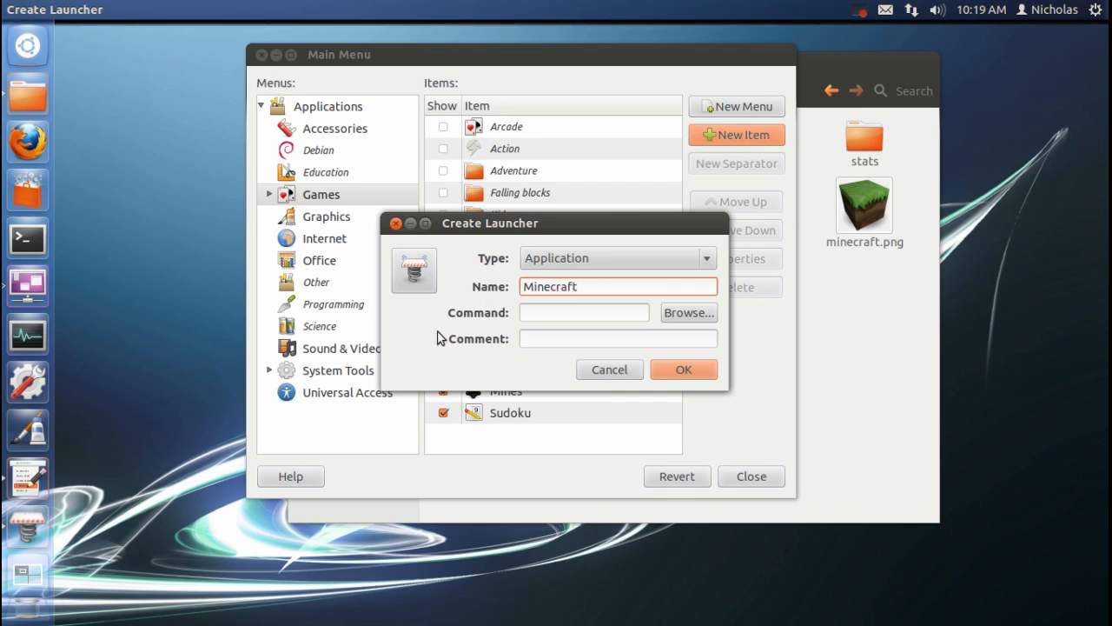
# - Enter a java -Xmx1024M -jar command running /home/nicholas/.minecraft/minecraft.jar as the launcher command
pyautogui.click(583, 312)
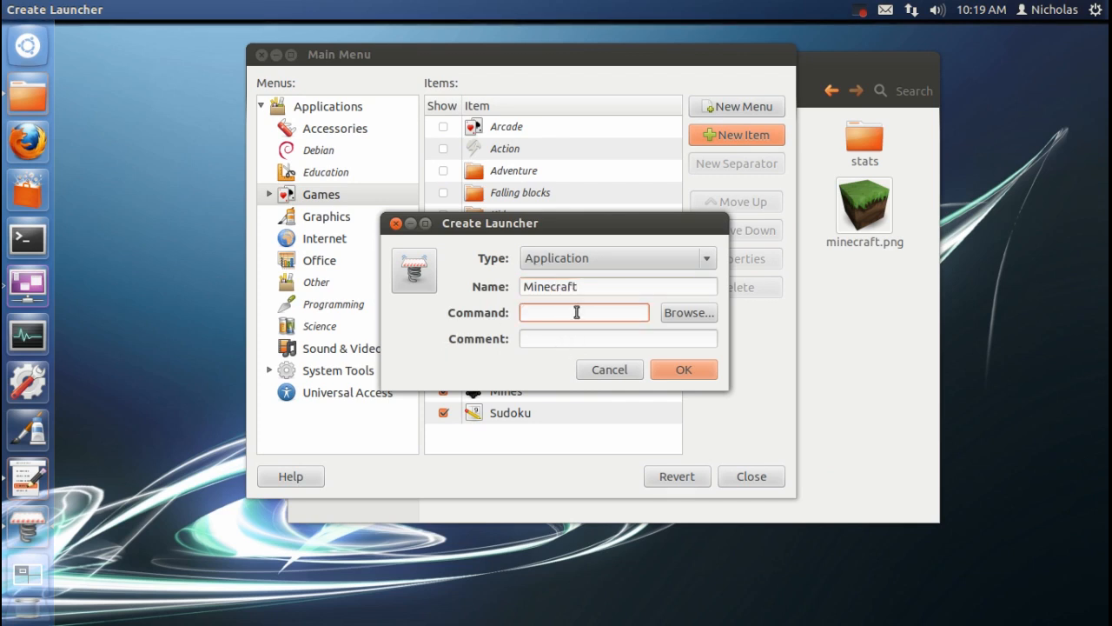
pyautogui.write('-x')
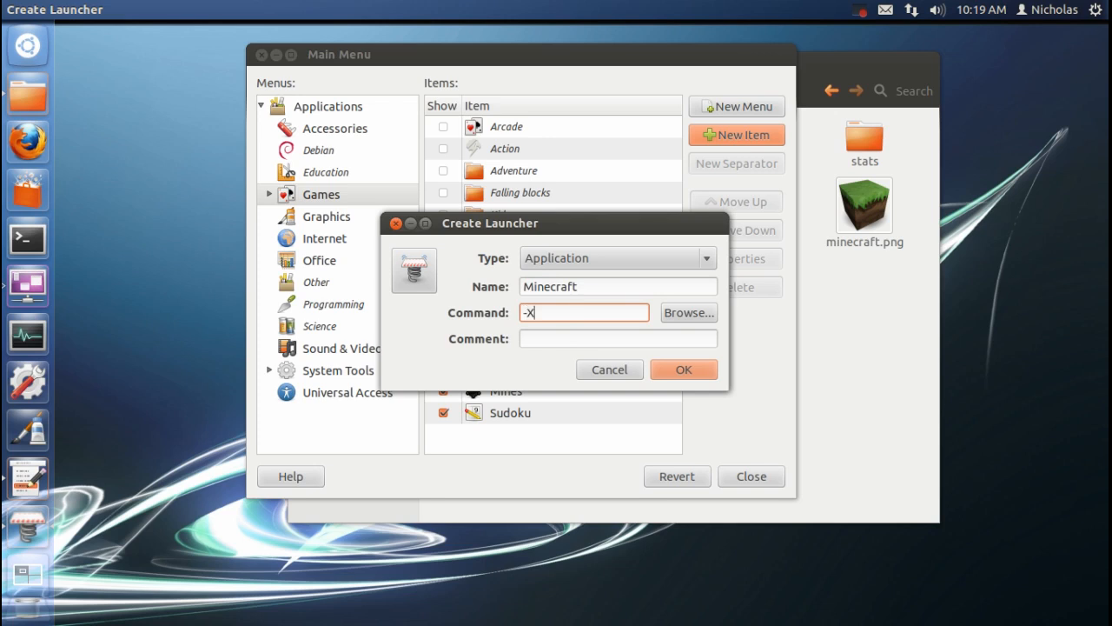
pyautogui.write('mx1024M -')
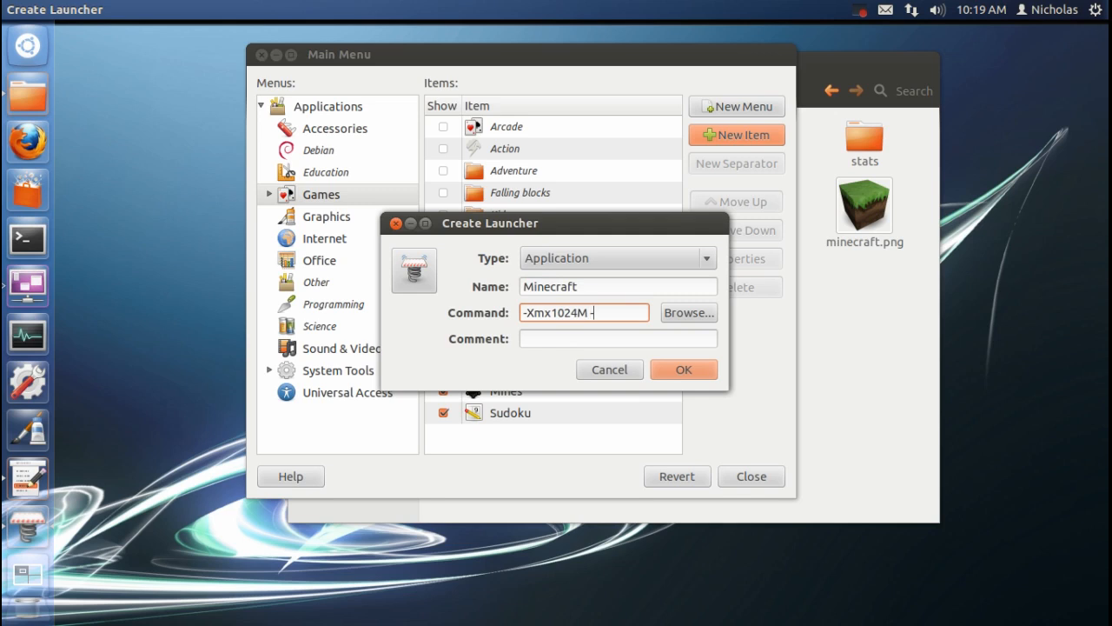
pyautogui.write('Xm')
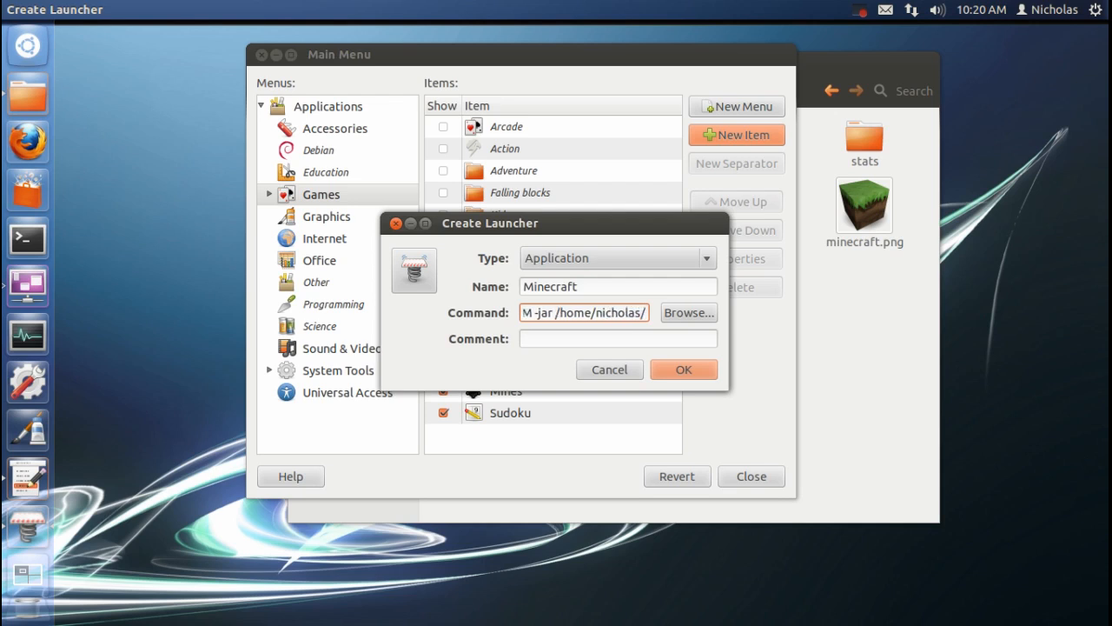
pyautogui.write('/')
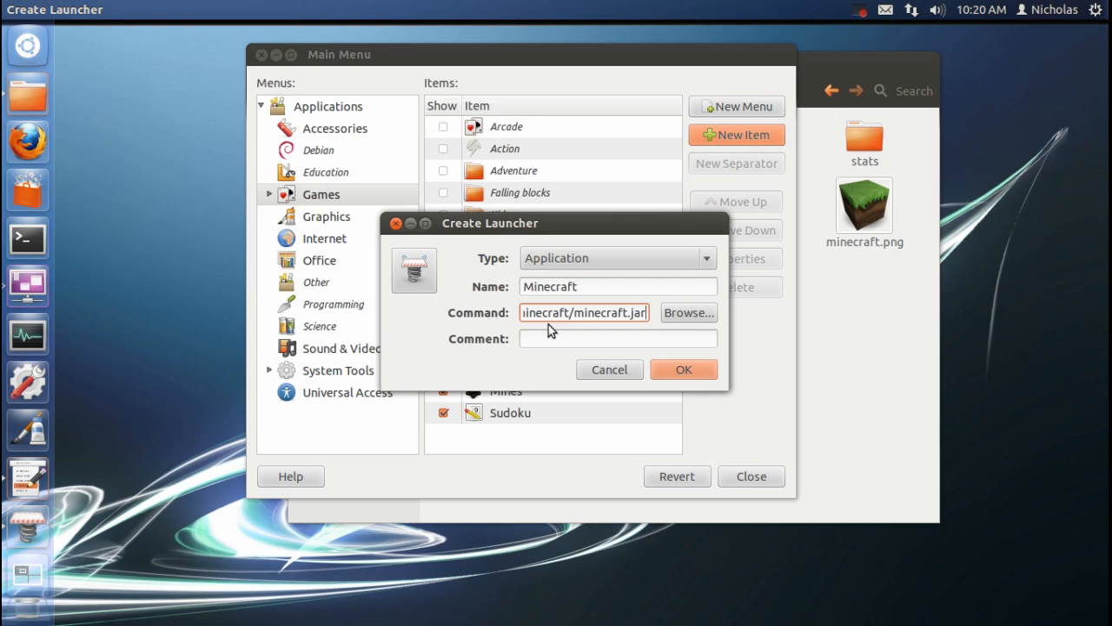
pyautogui.moveTo(422, 275)
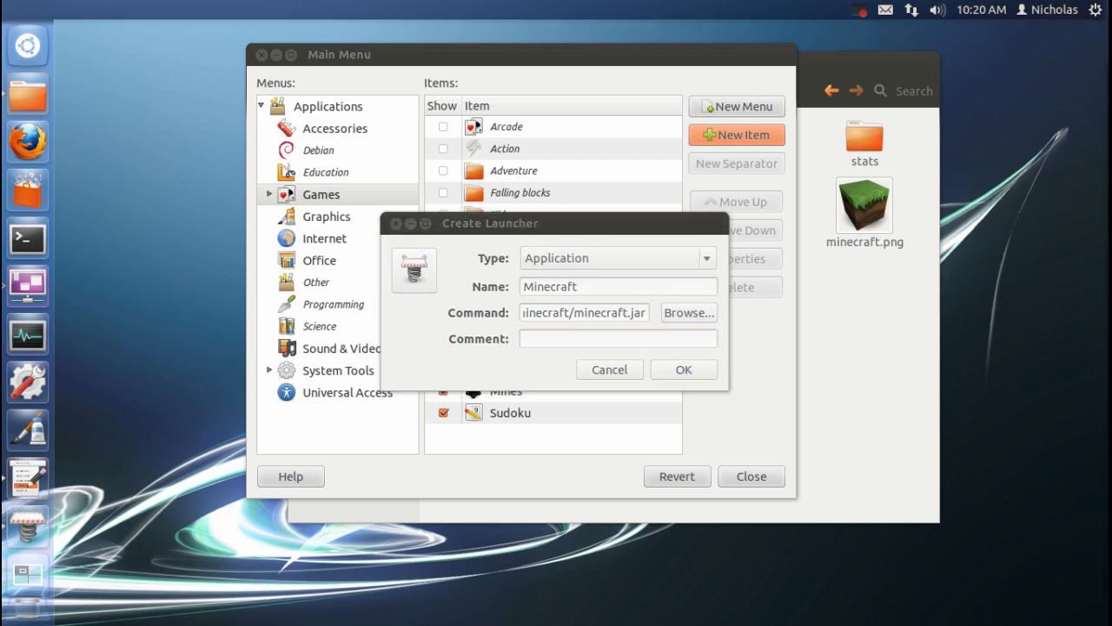
# - Pick minecraft.png from the home .minecraft folder as the icon and type a Minecraft comment
pyautogui.click(414, 269)
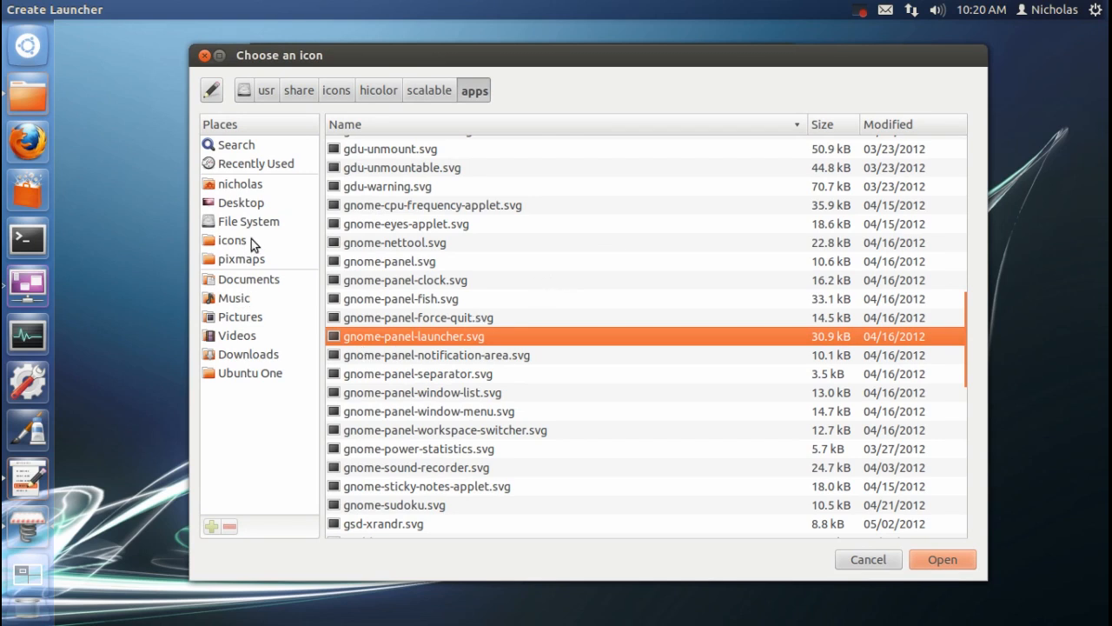
pyautogui.click(241, 183)
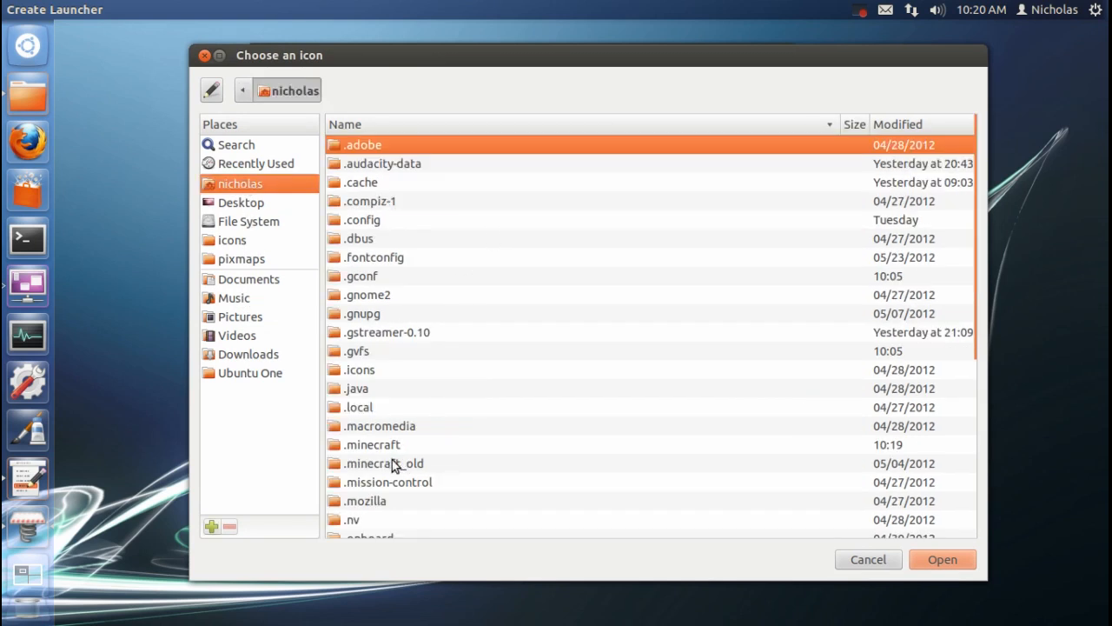
pyautogui.doubleClick(372, 444)
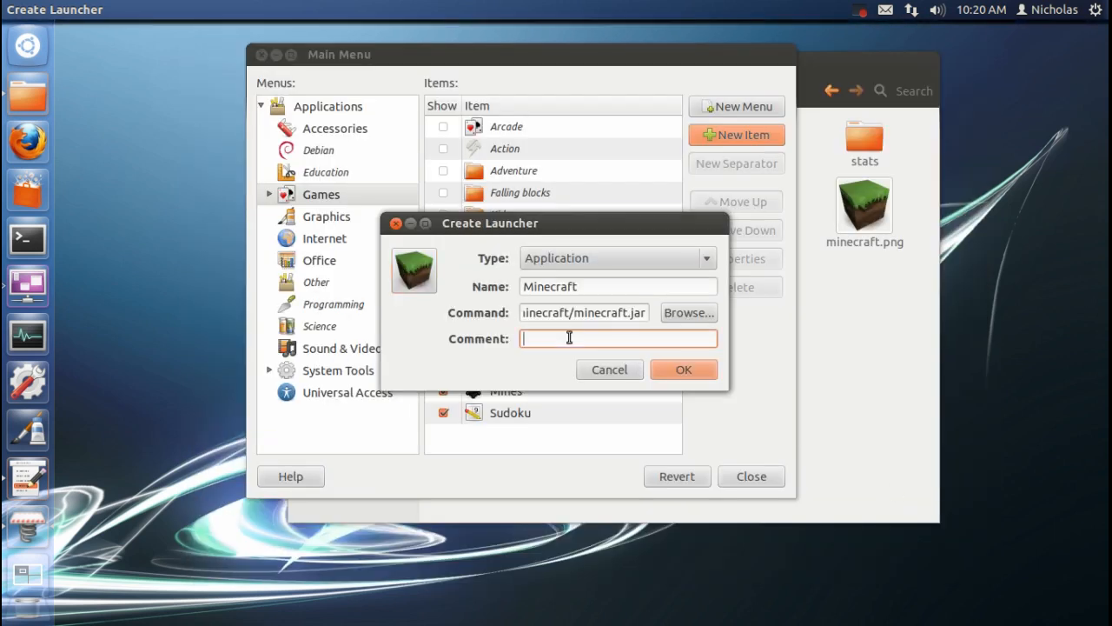
pyautogui.write('Minecr')
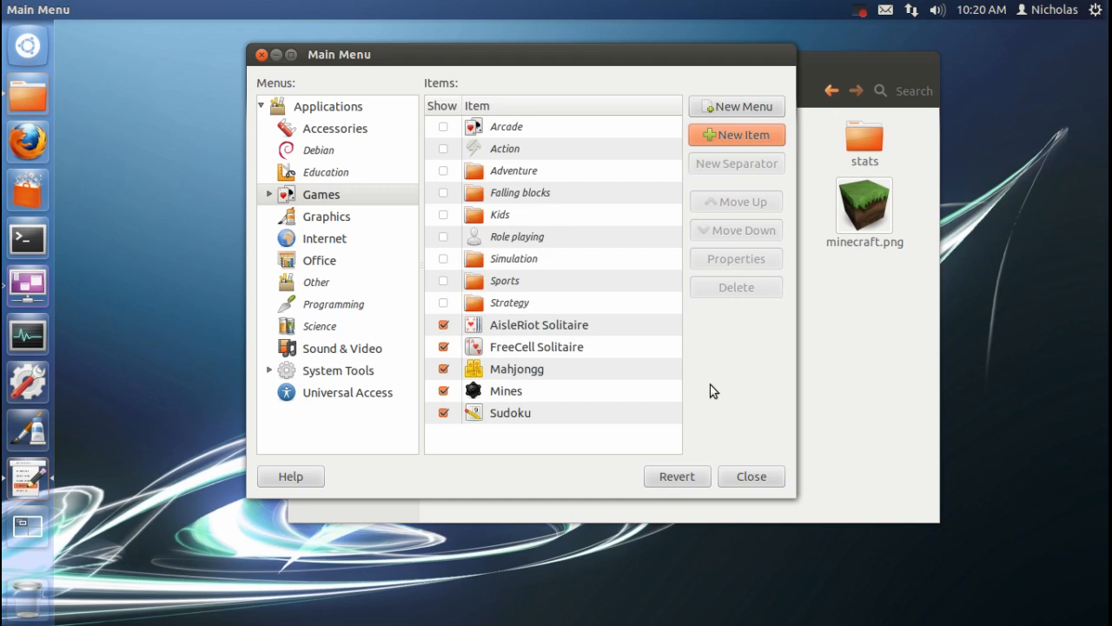
# - Select Minecraft in the Games items and move it up below Mahjongg
pyautogui.click(269, 193)
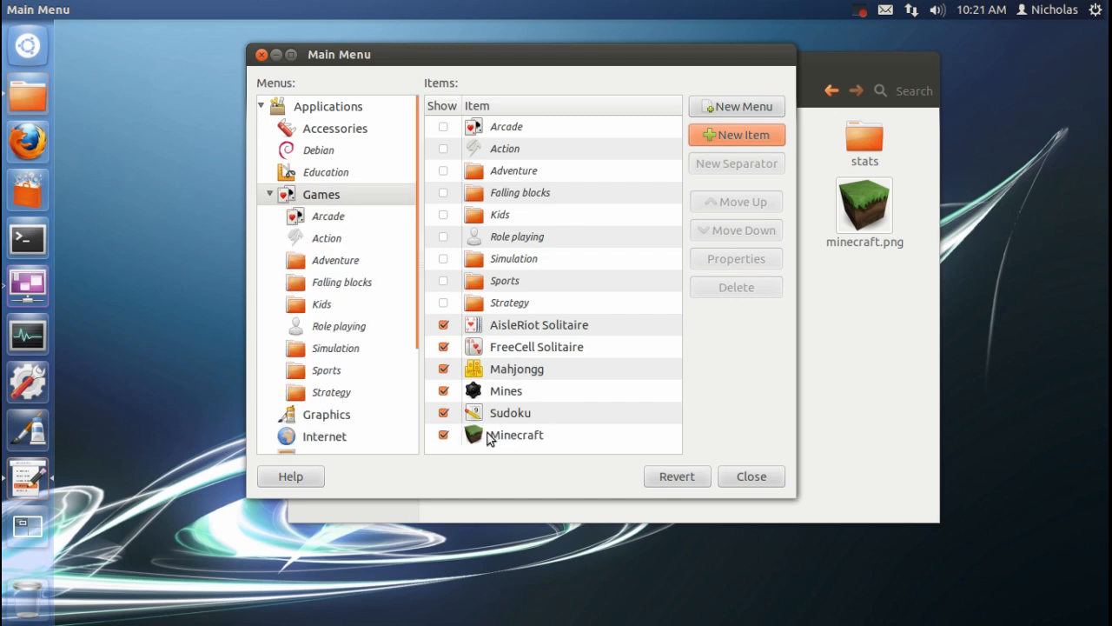
pyautogui.click(516, 434)
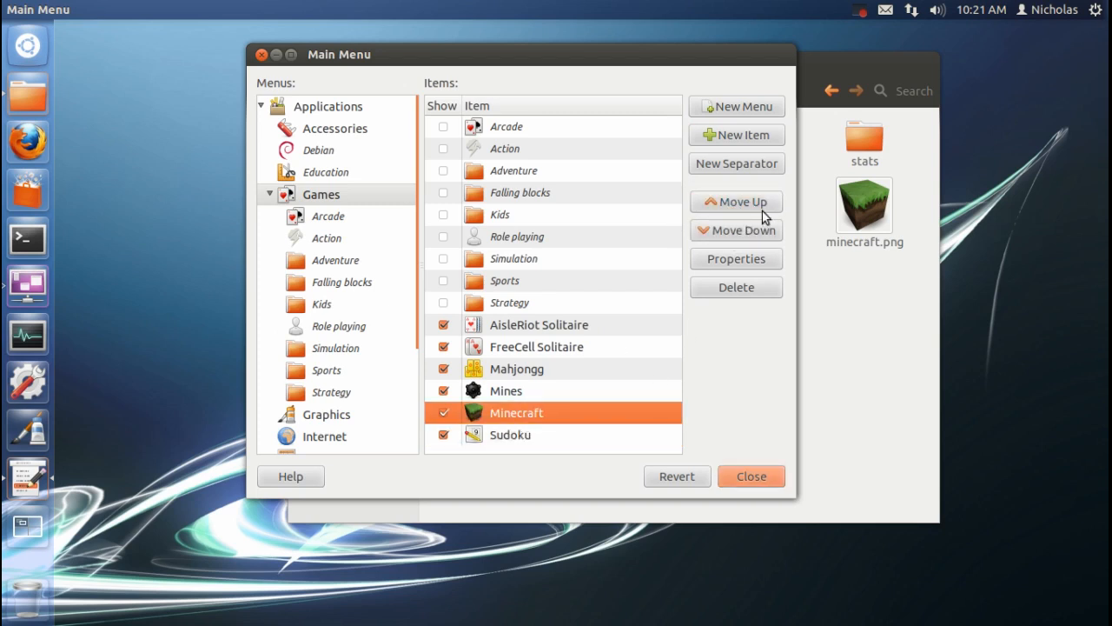
pyautogui.click(736, 230)
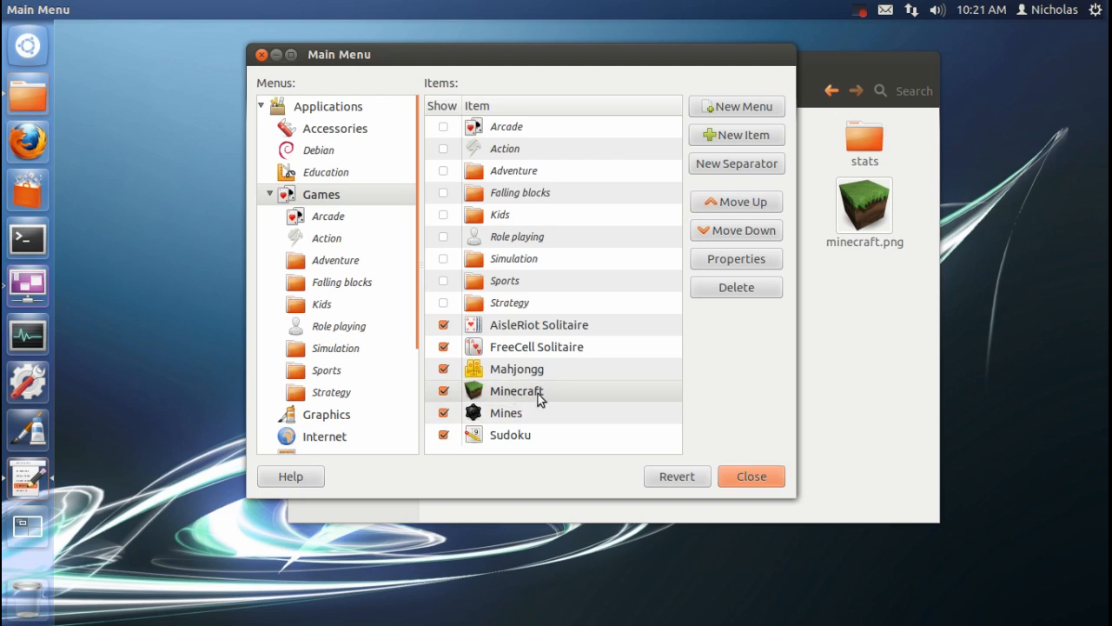
pyautogui.moveTo(500, 415)
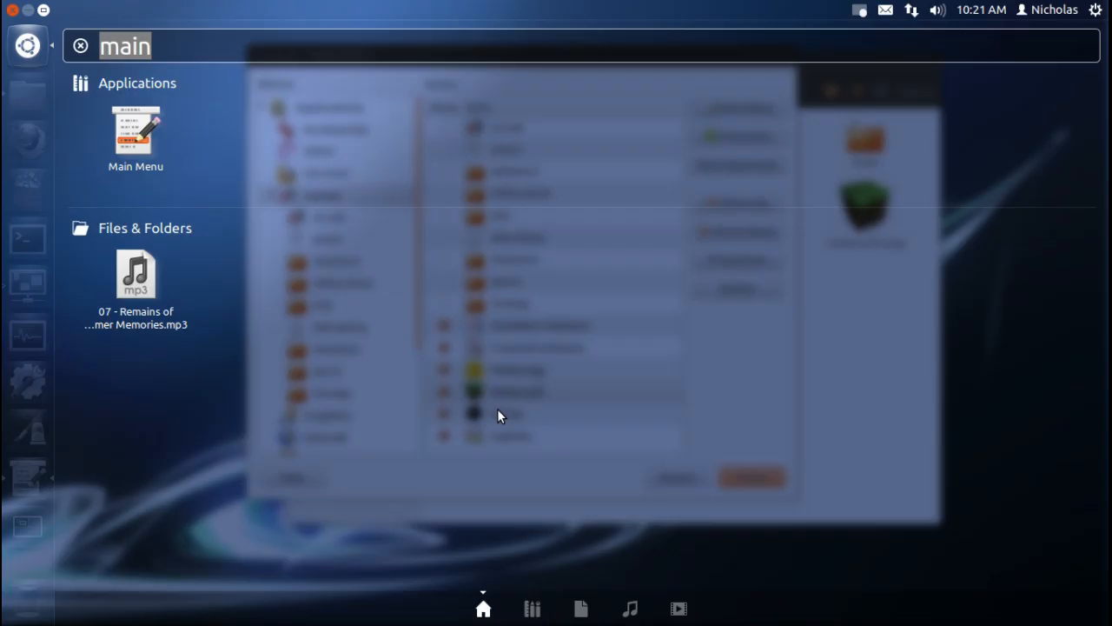
pyautogui.write('mine')
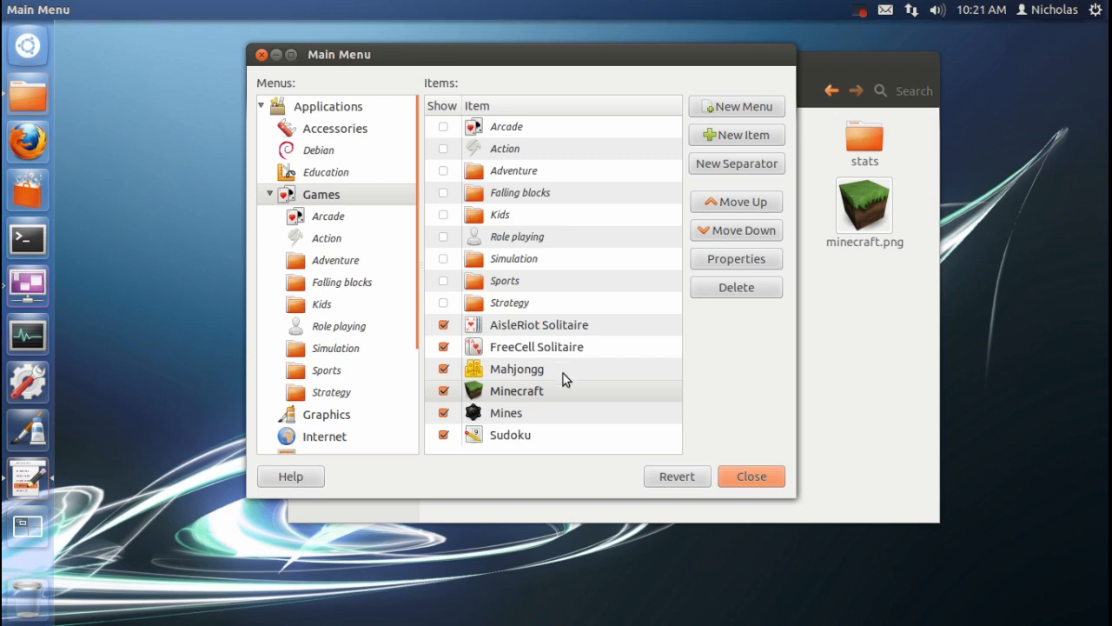
pyautogui.moveTo(791, 453)
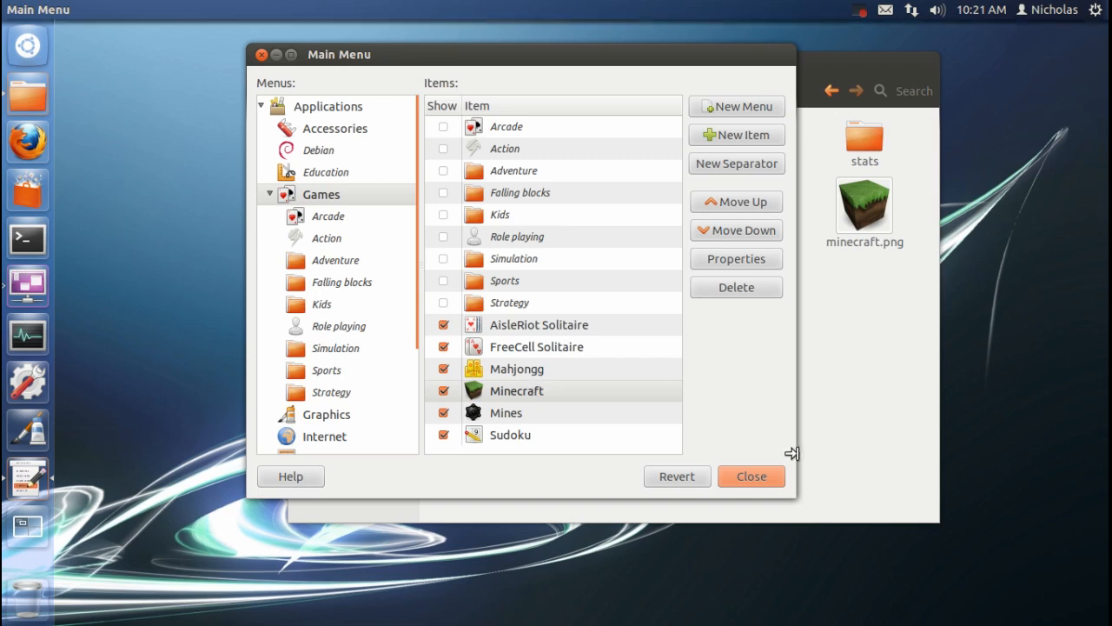
# - Close the menu editor and search the Dash for Minecraft
pyautogui.click(750, 476)
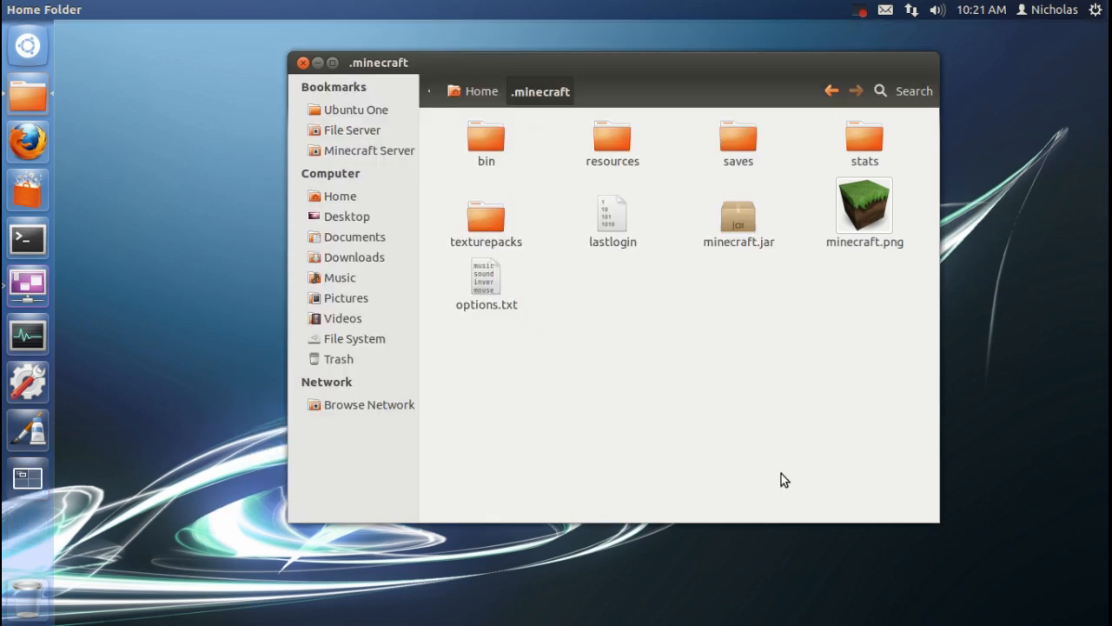
pyautogui.moveTo(168, 172)
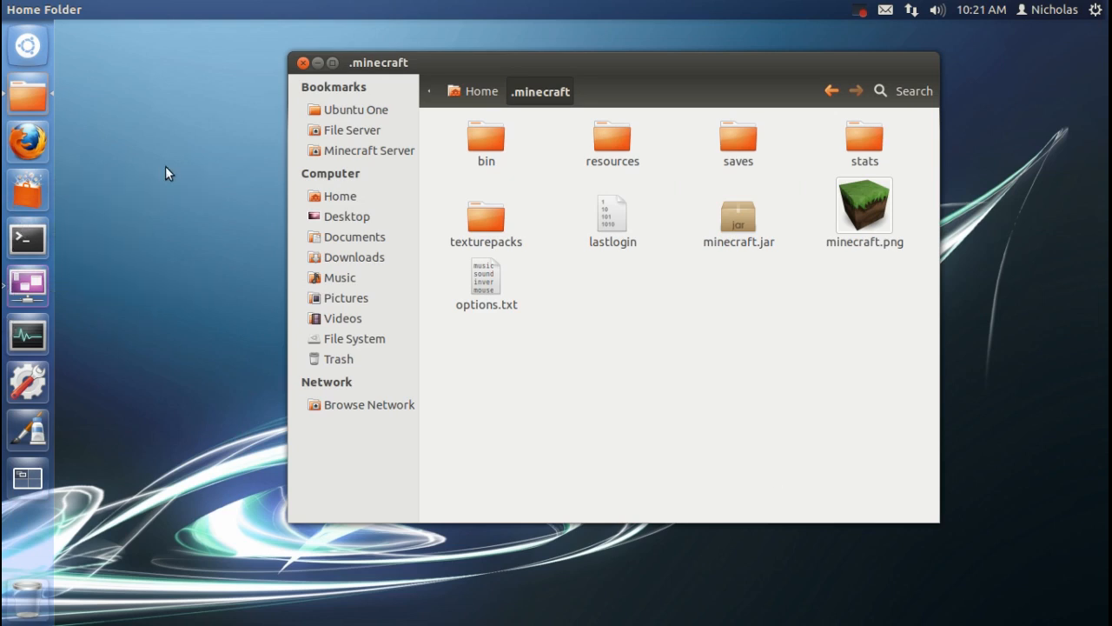
pyautogui.click(27, 45)
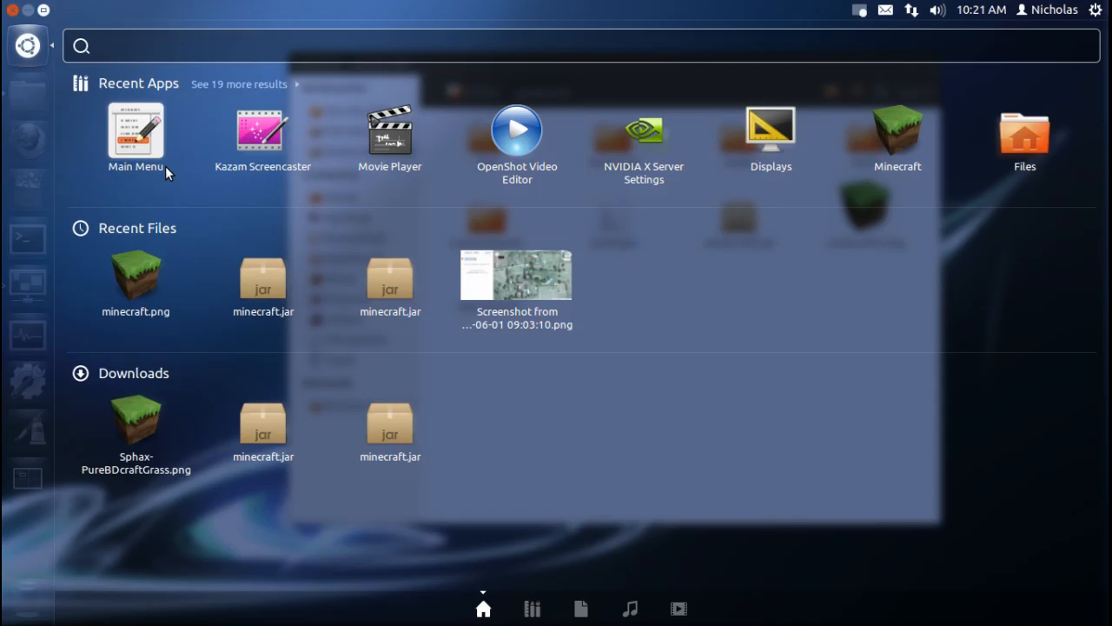
pyautogui.write('min')
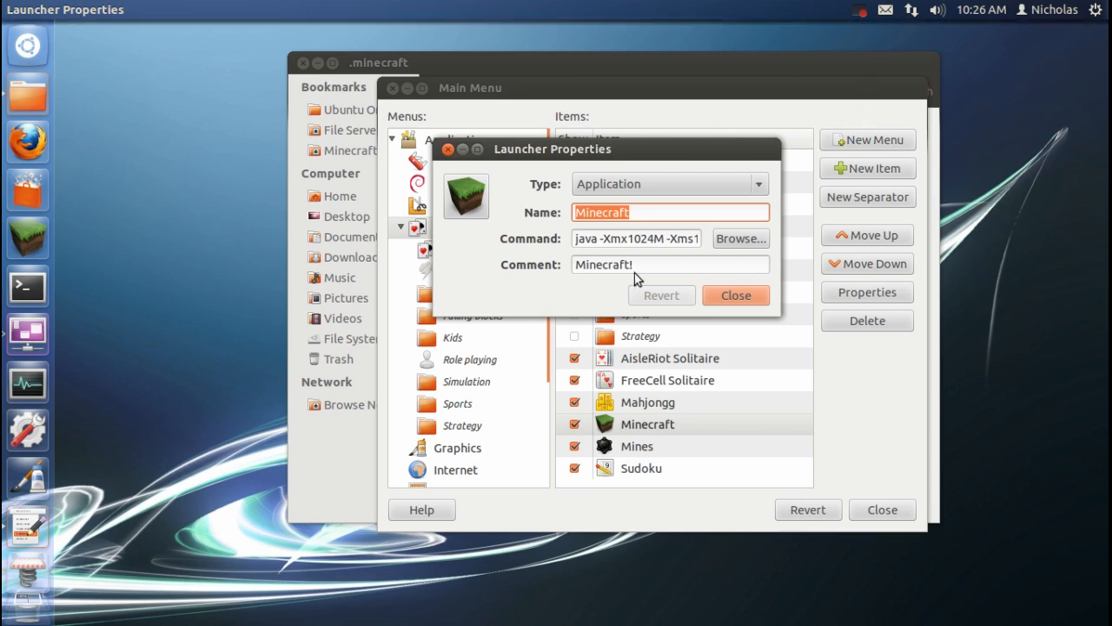
# - Check the Minecraft entry's name and Java command, then close Launcher Properties
pyautogui.doubleClick(585, 239)
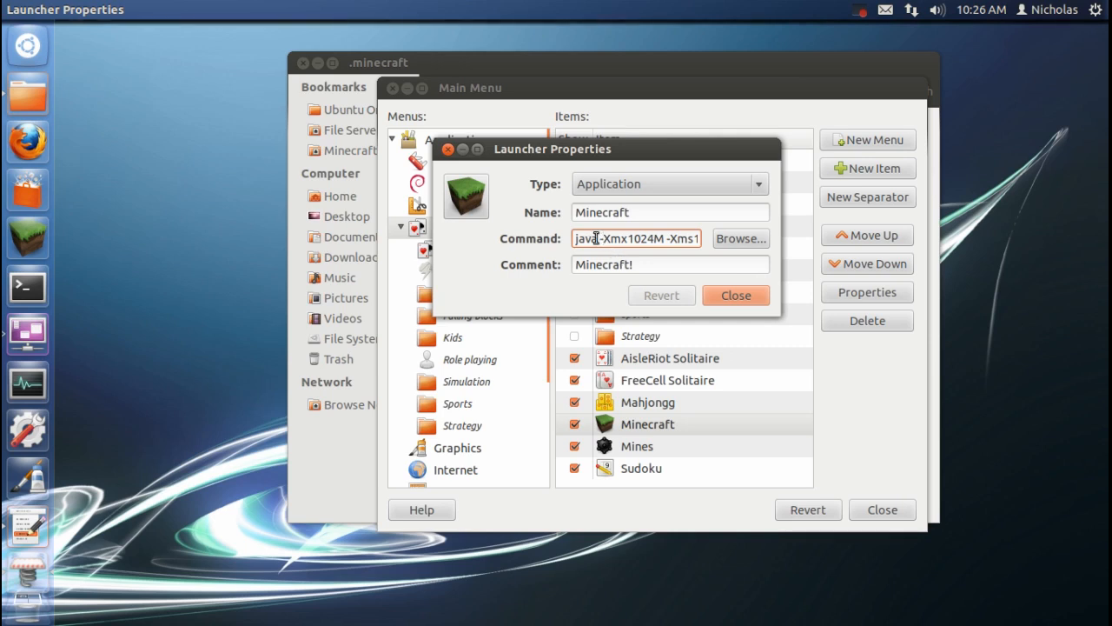
pyautogui.doubleClick(585, 238)
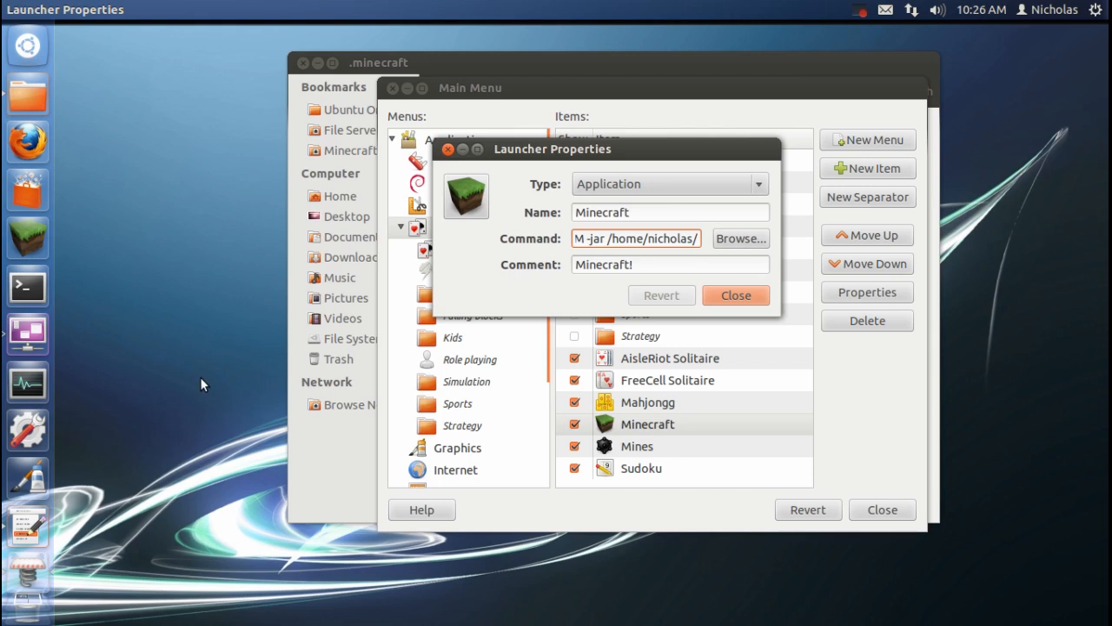
pyautogui.click(735, 294)
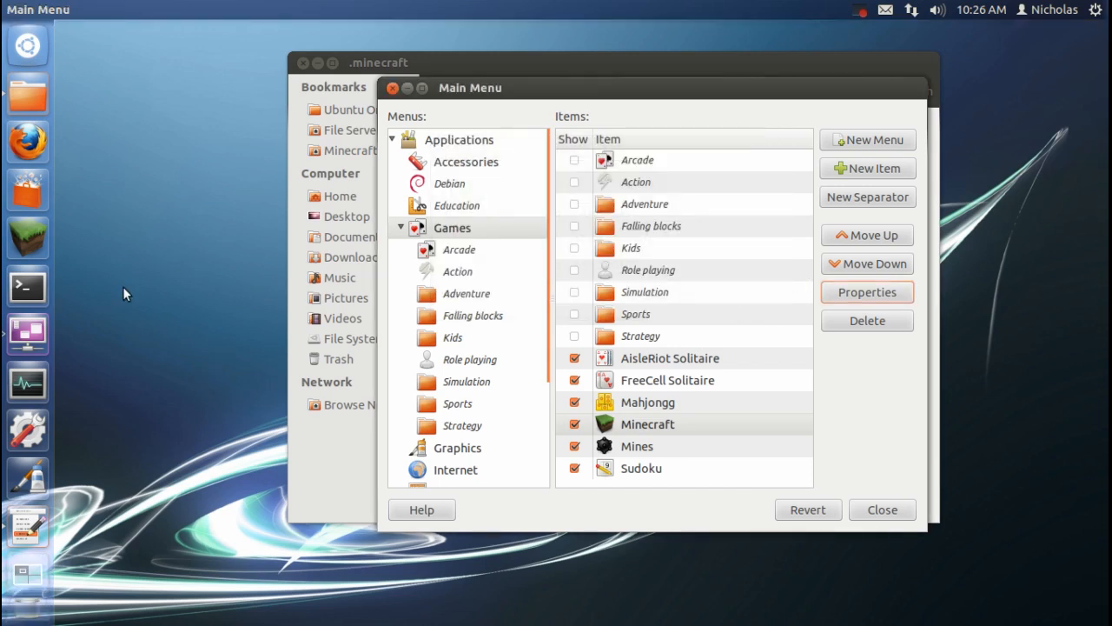
pyautogui.moveTo(166, 244)
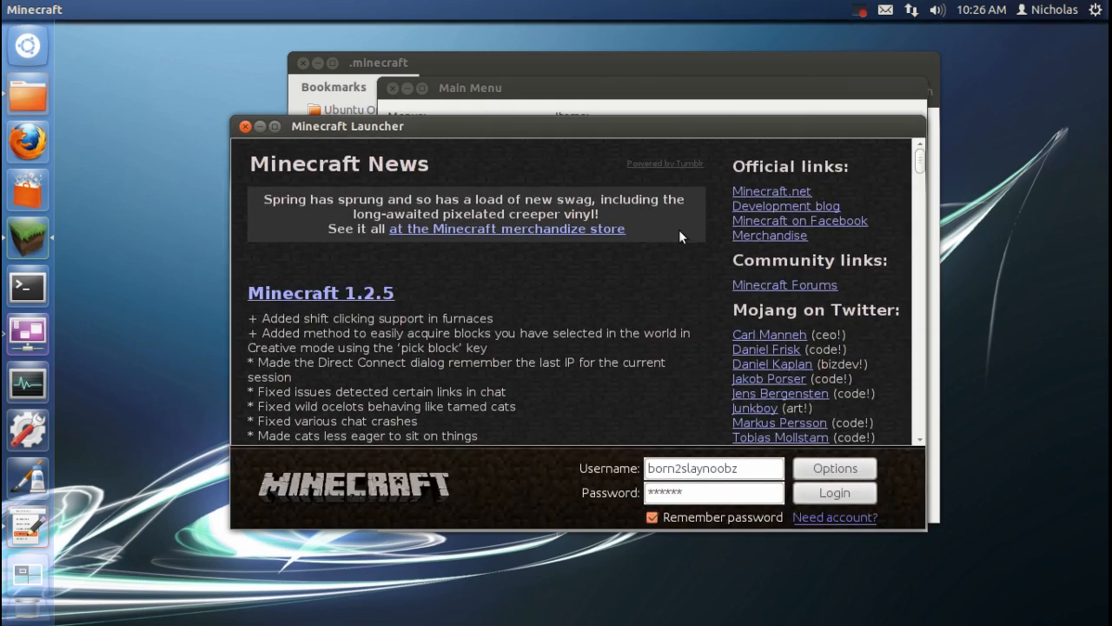
# - Log in, go to Multiplayer Direct Connect and enter server address 192.168.2.112
pyautogui.click(834, 493)
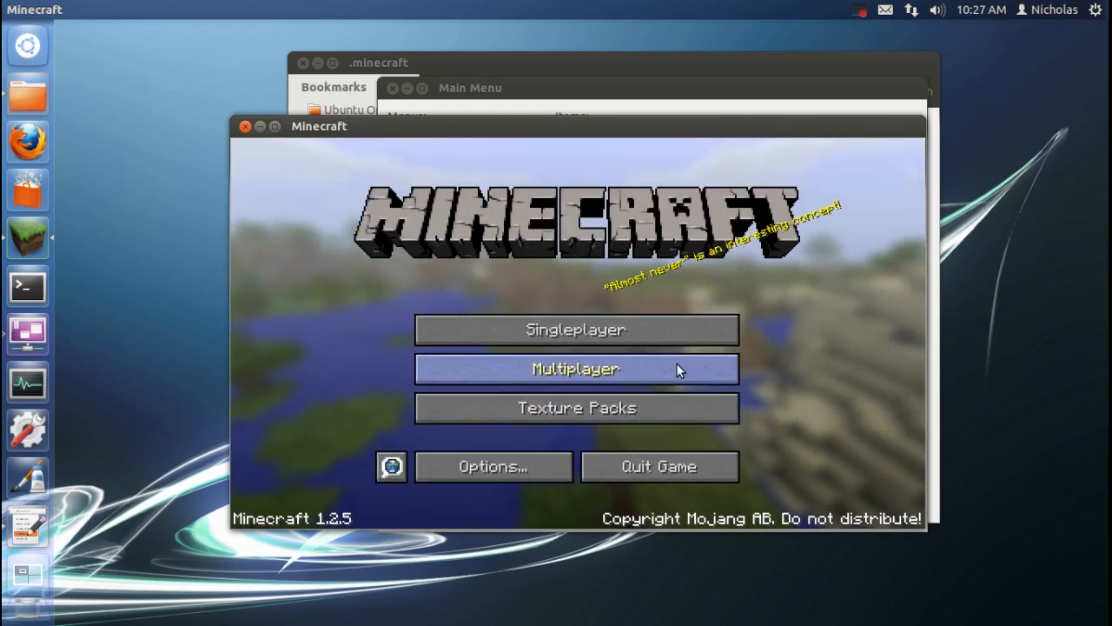
pyautogui.click(575, 368)
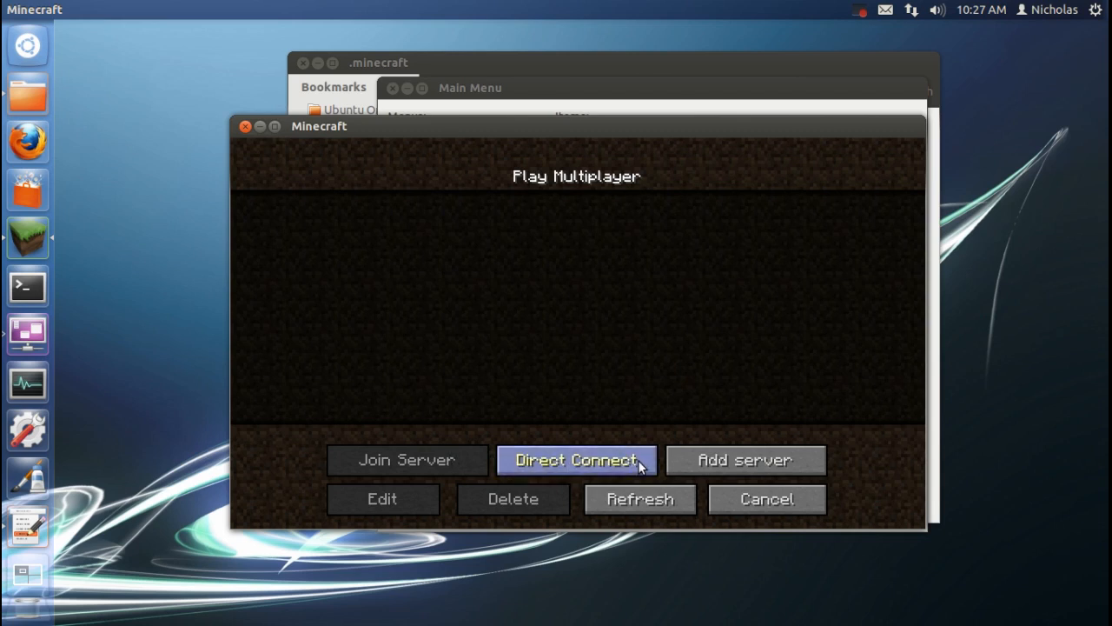
pyautogui.click(576, 460)
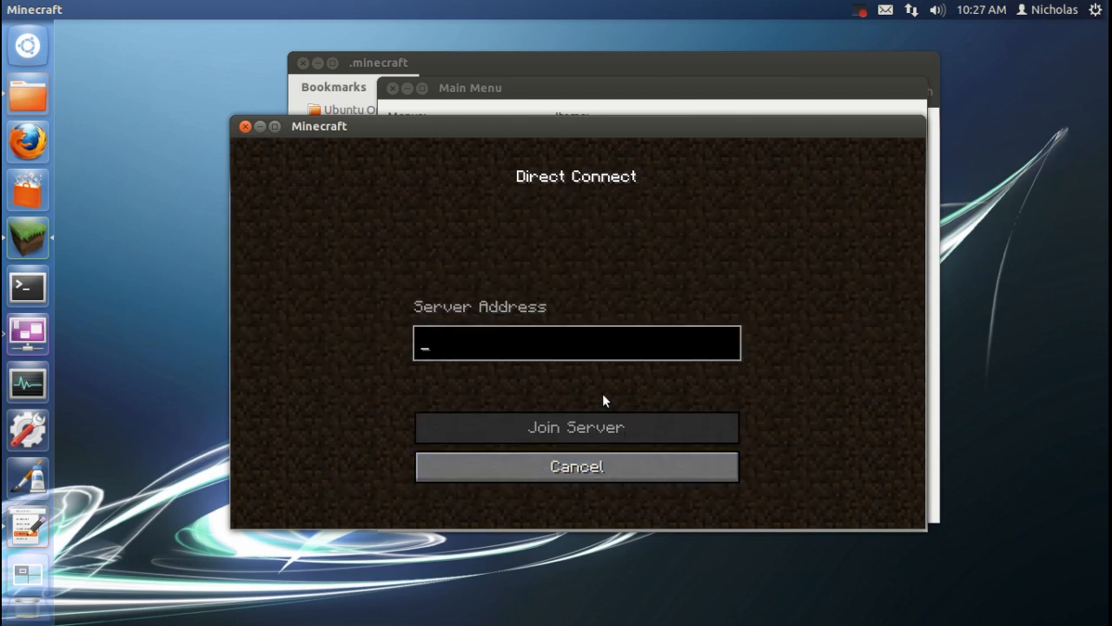
pyautogui.write('192.168.2.112')
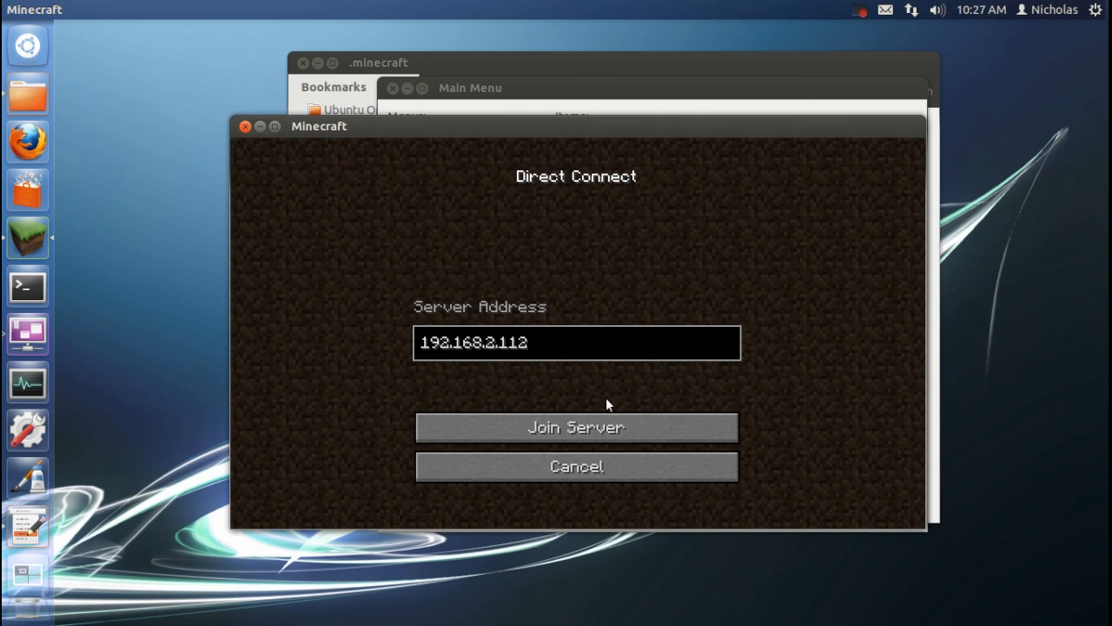
# - Join the 192.168.2.112 server, then disconnect from the in-game menu
pyautogui.click(577, 427)
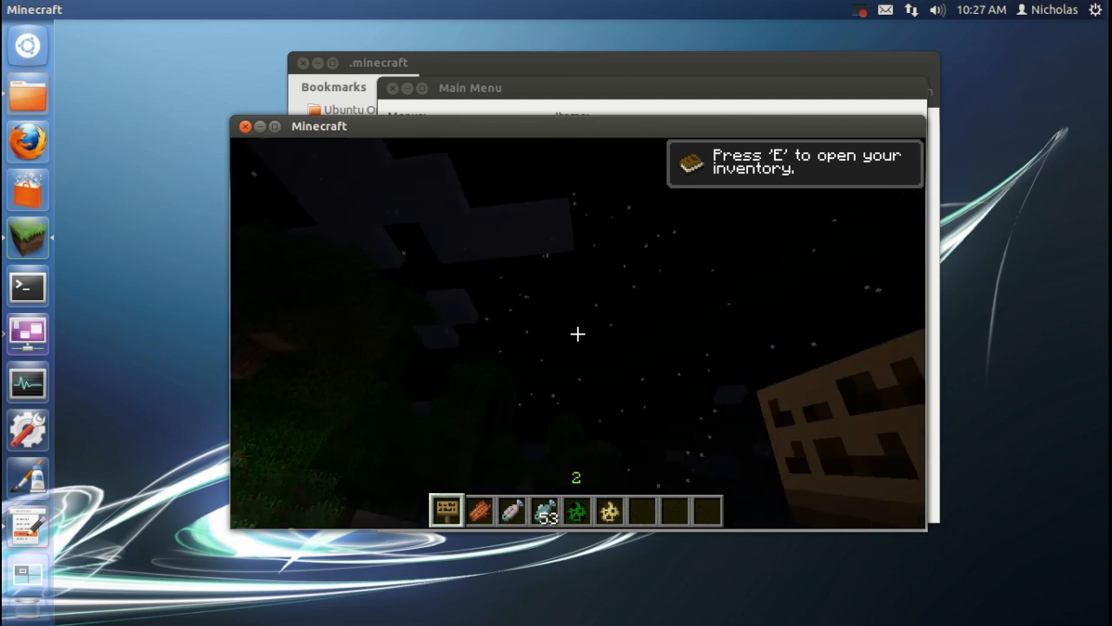
pyautogui.press('Escape')
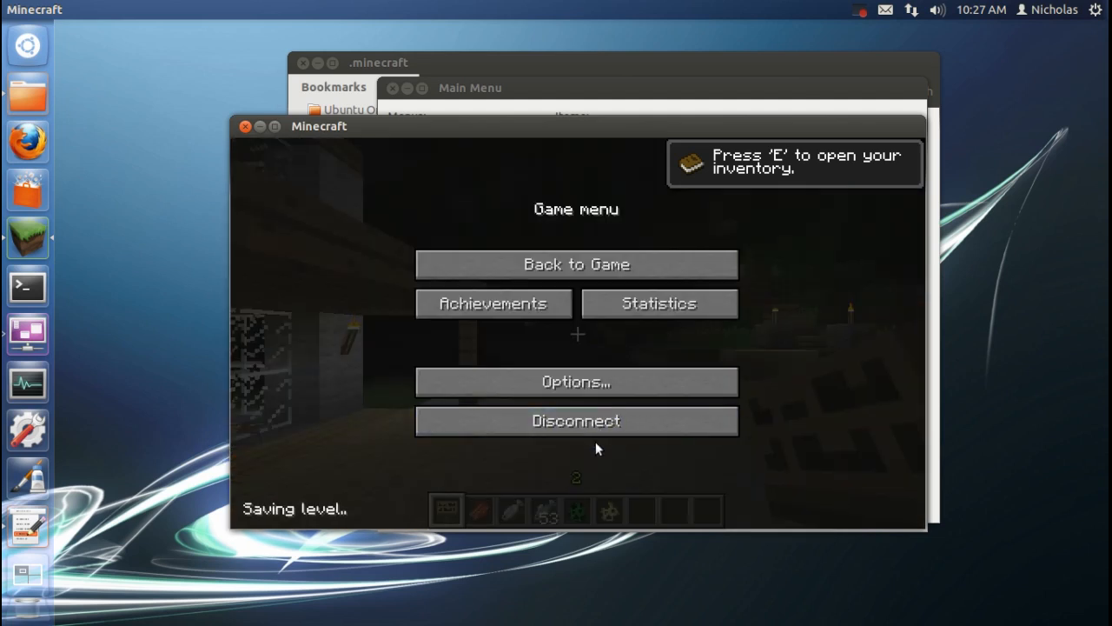
pyautogui.click(576, 421)
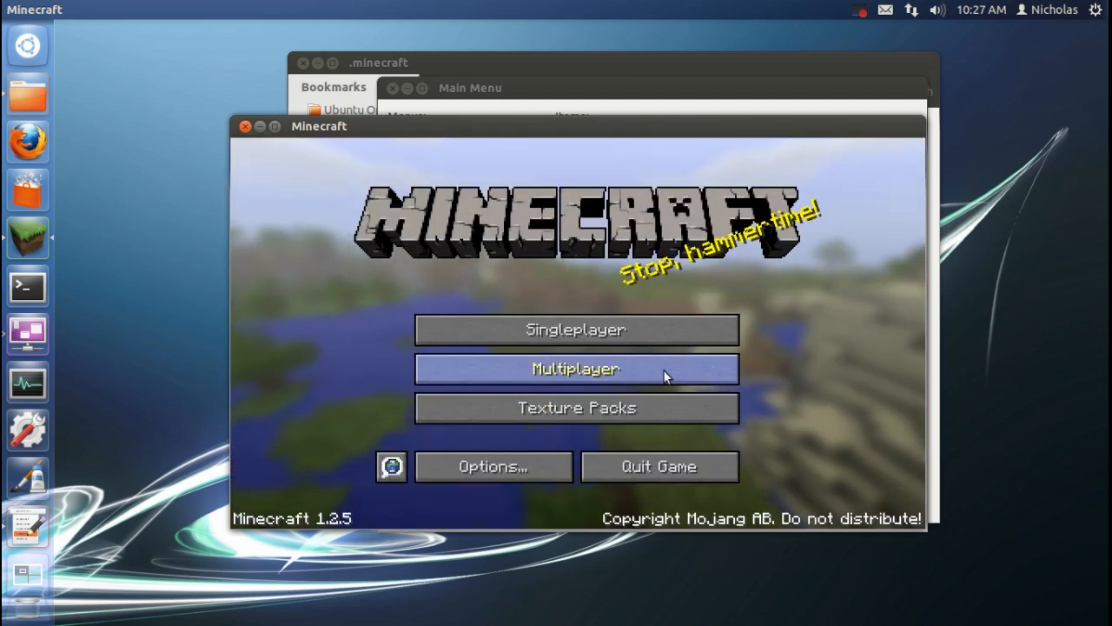
pyautogui.moveTo(704, 326)
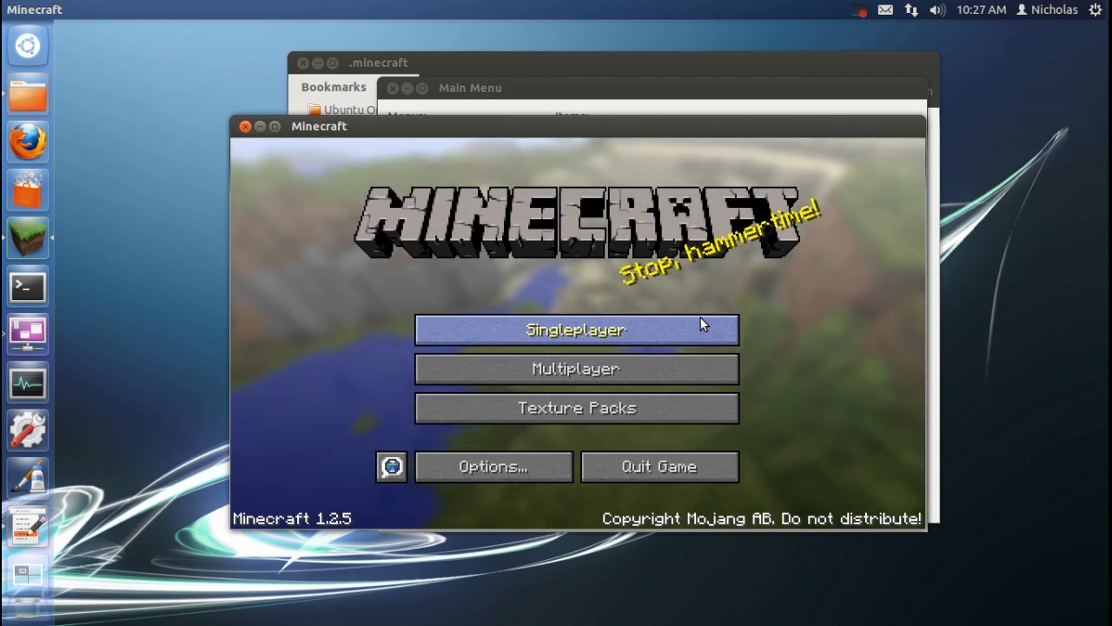
pyautogui.moveTo(843, 65)
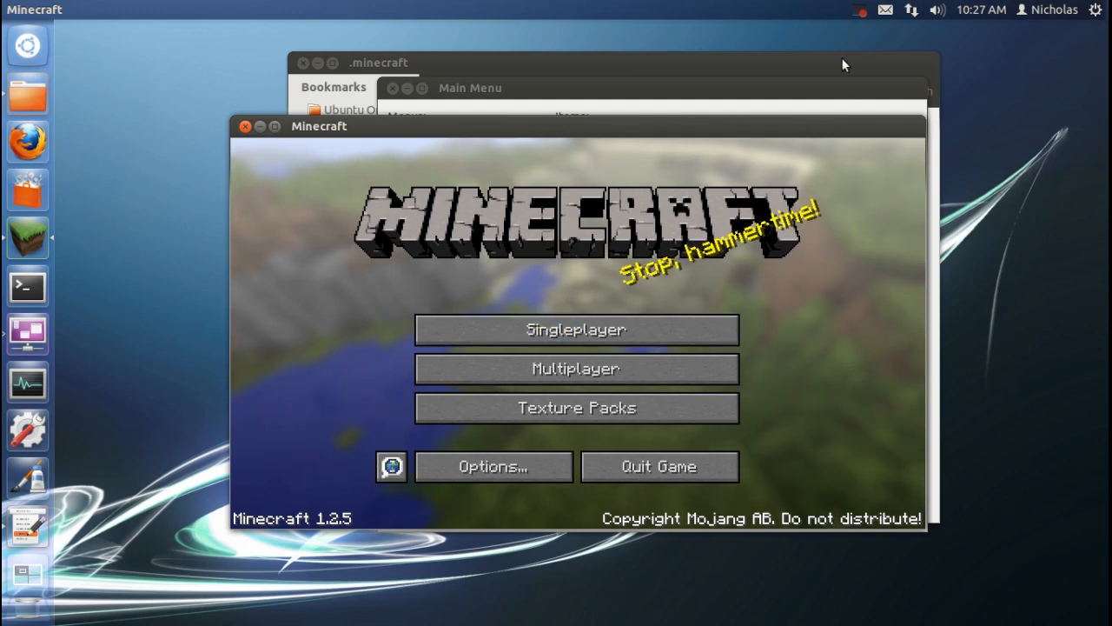